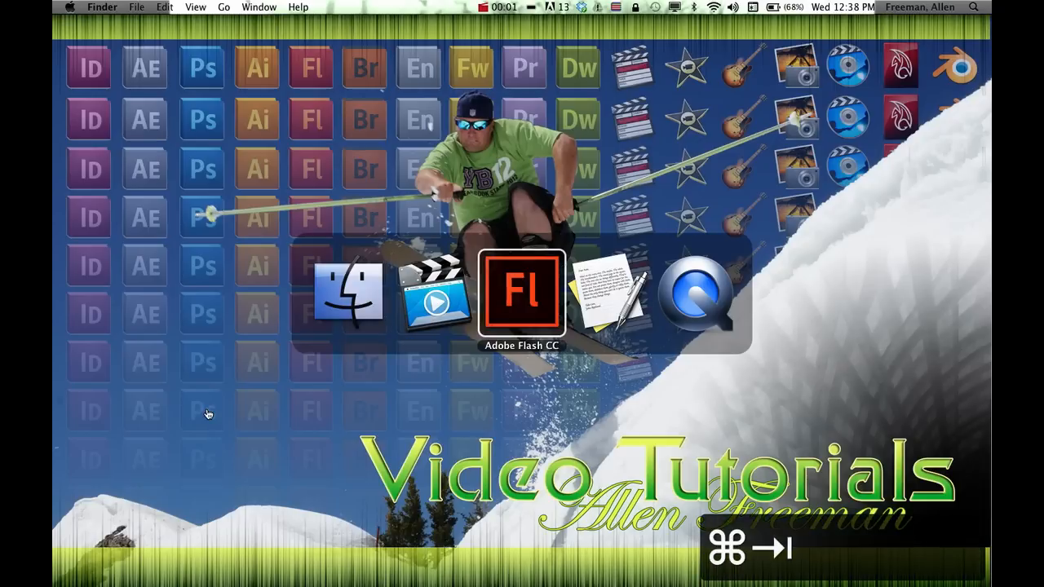
# Switch from Finder and TextEdit to the DRIVE menu document in Adobe Flash CC
pyautogui.click(522, 290)
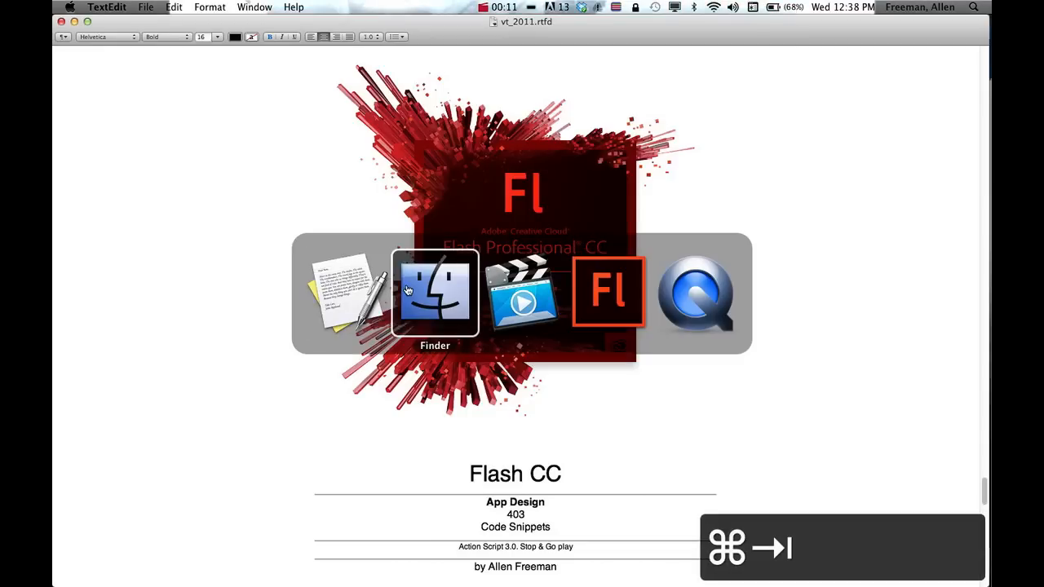
pyautogui.click(606, 292)
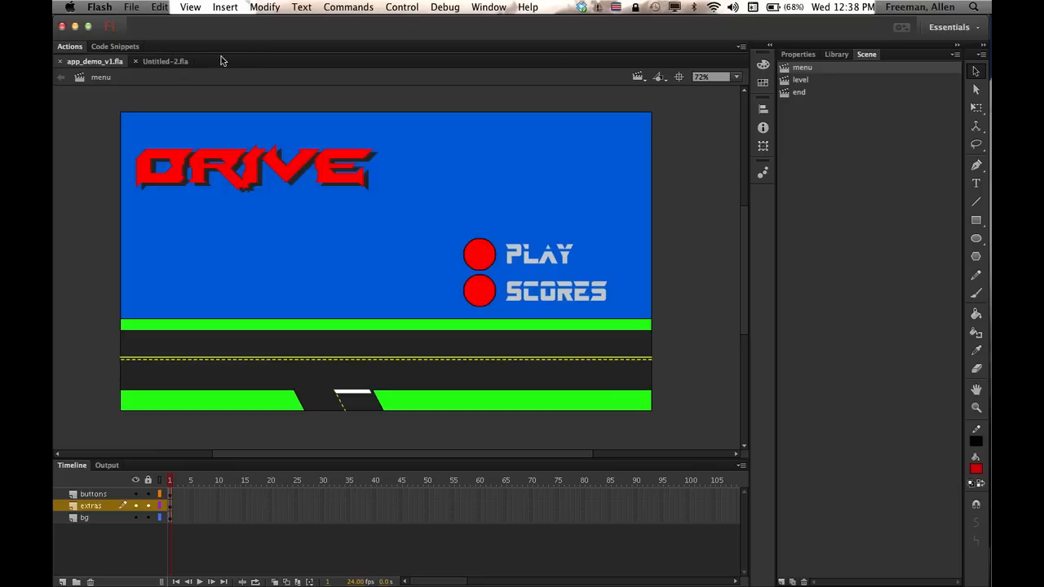
pyautogui.moveTo(261, 85)
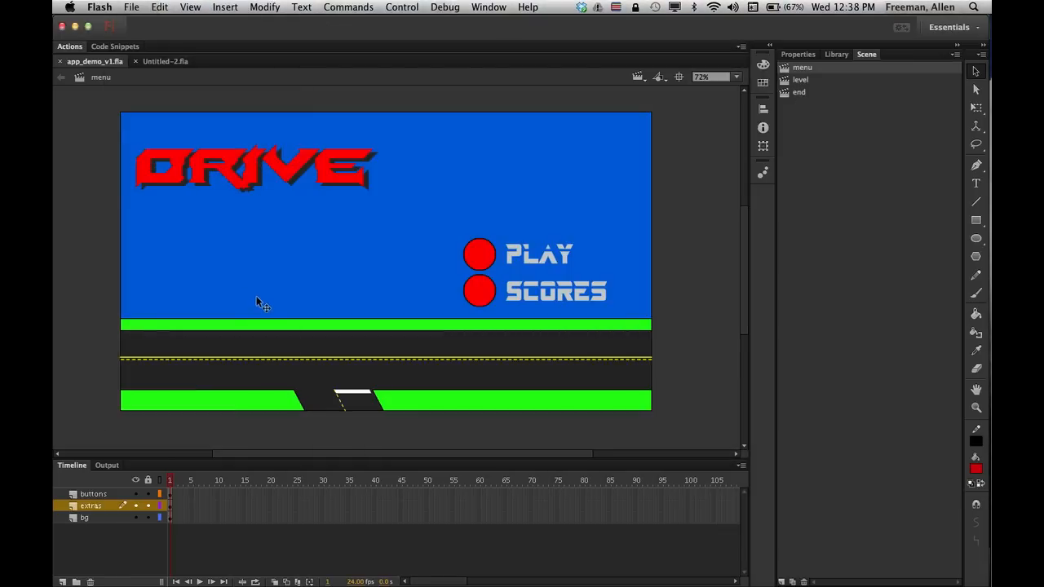
pyautogui.moveTo(287, 270)
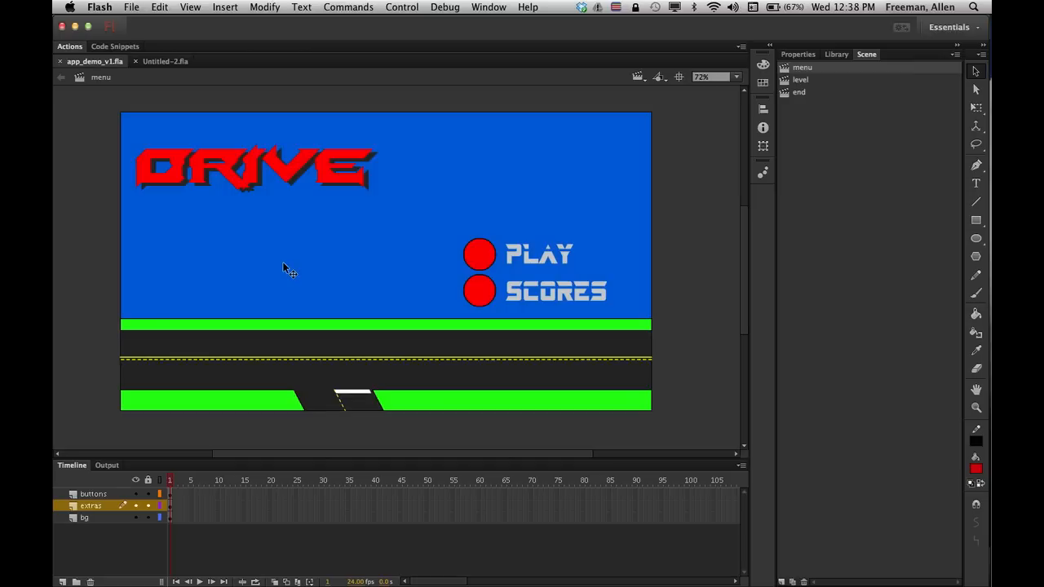
# Show the Actions panel and the Code Snippets panel from the Window menu
pyautogui.click(489, 6)
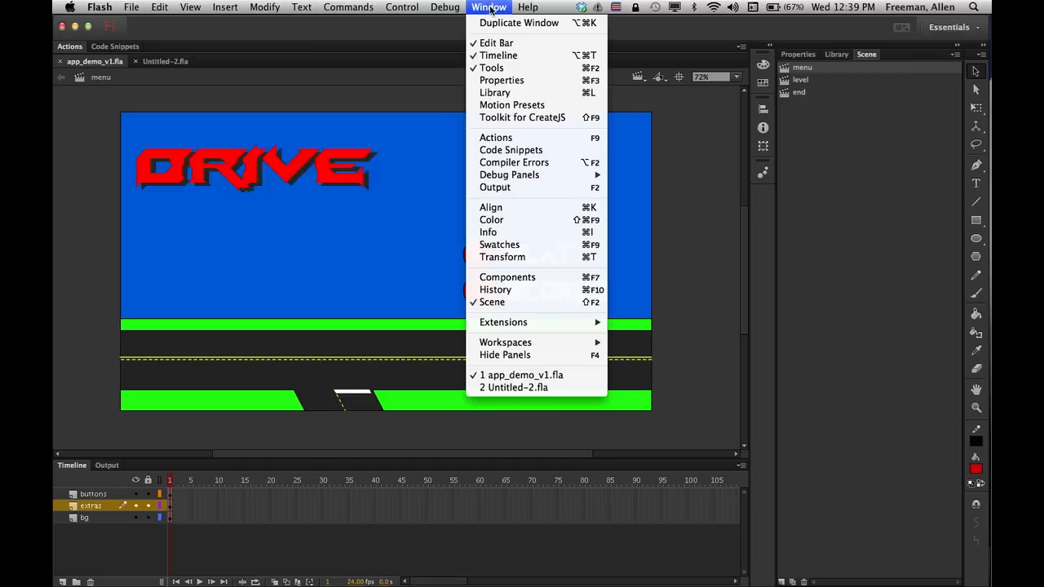
pyautogui.moveTo(496, 137)
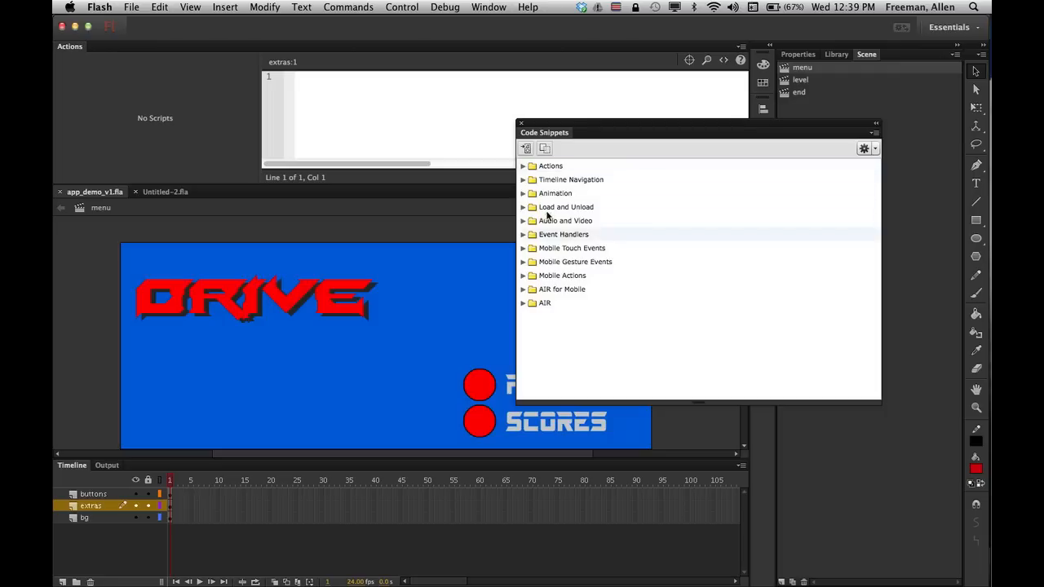
pyautogui.moveTo(554, 193)
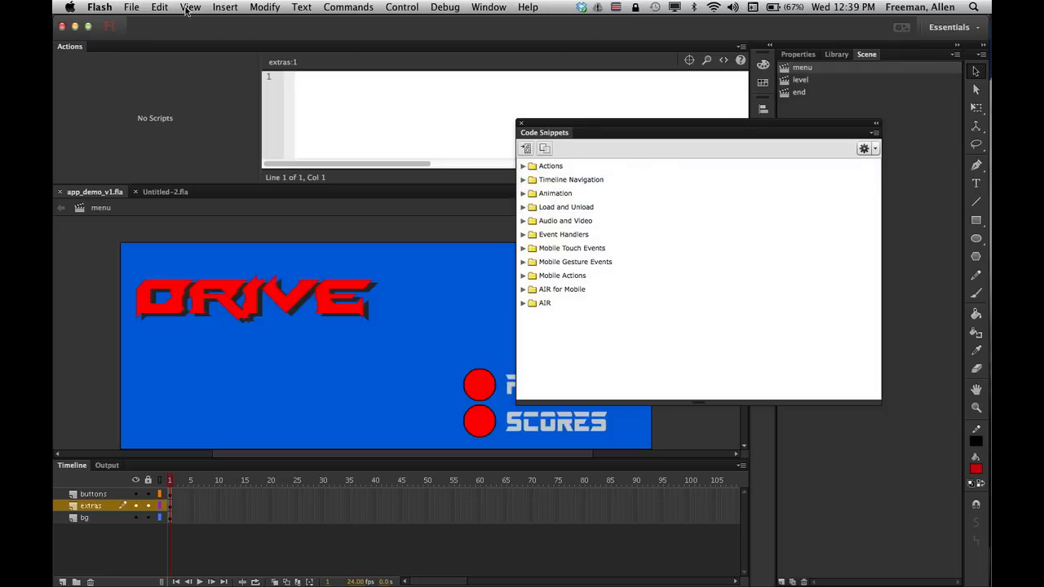
pyautogui.click(490, 7)
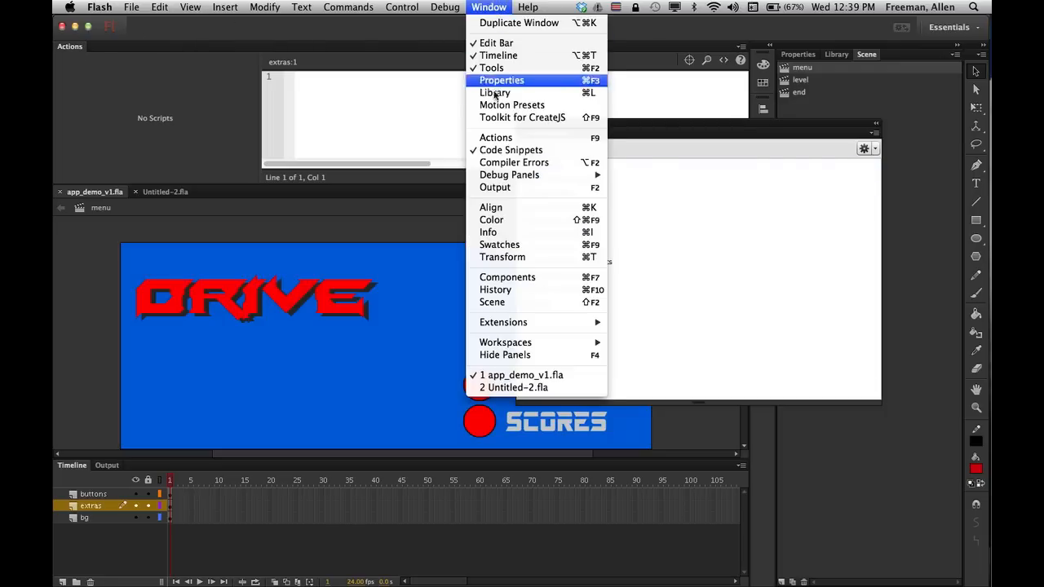
pyautogui.click(511, 150)
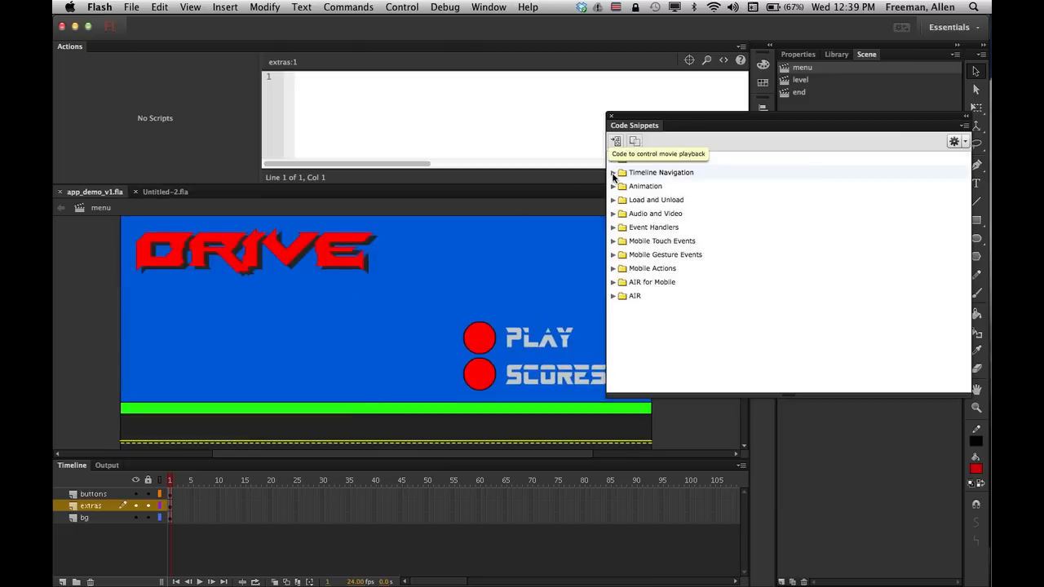
# Add a 'Stop at this Frame' snippet so frame 1 of the menu gets stop(); on an Actions layer
pyautogui.click(614, 173)
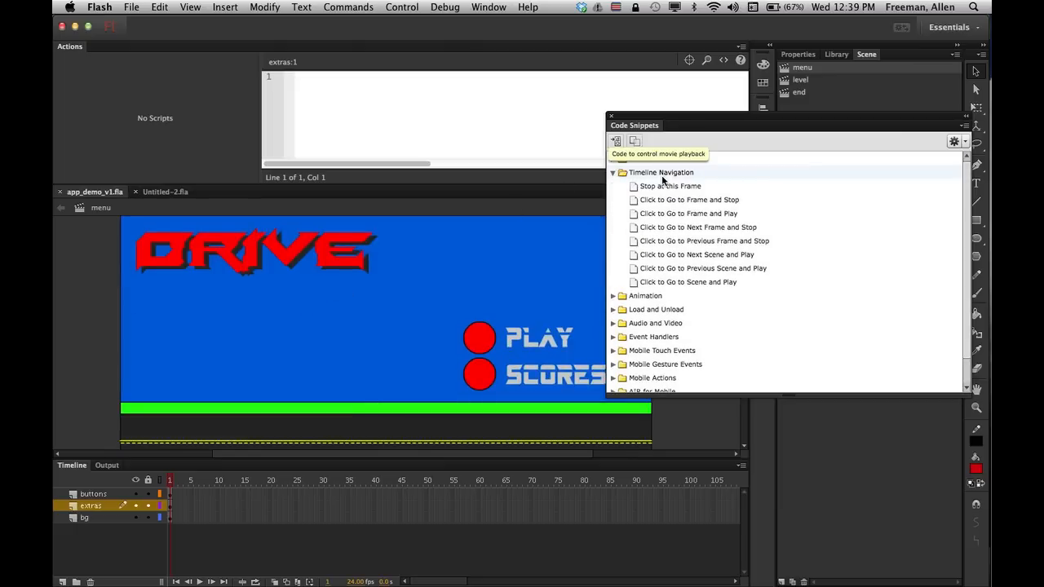
pyautogui.moveTo(671, 186)
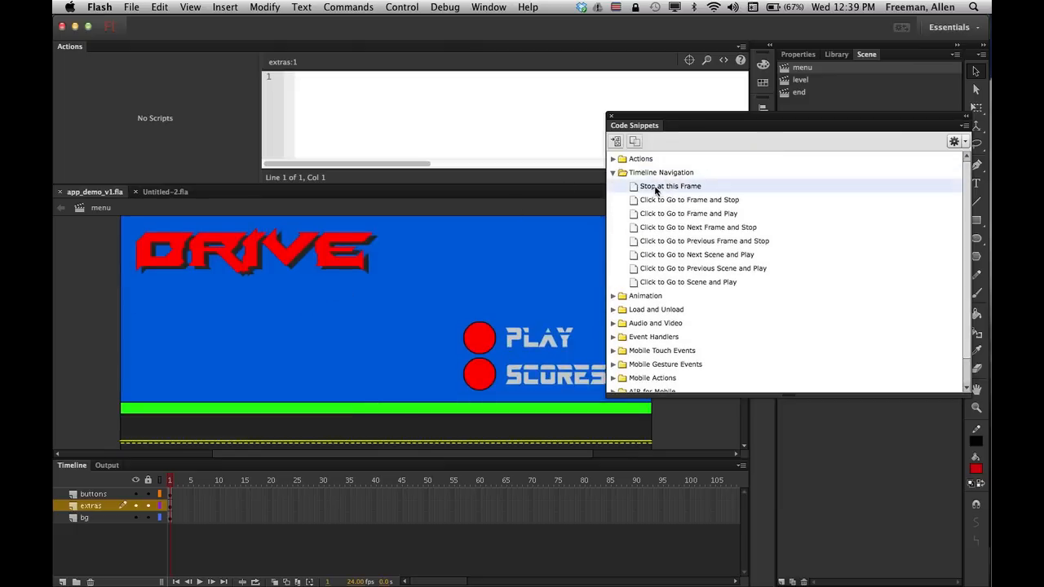
pyautogui.moveTo(703, 241)
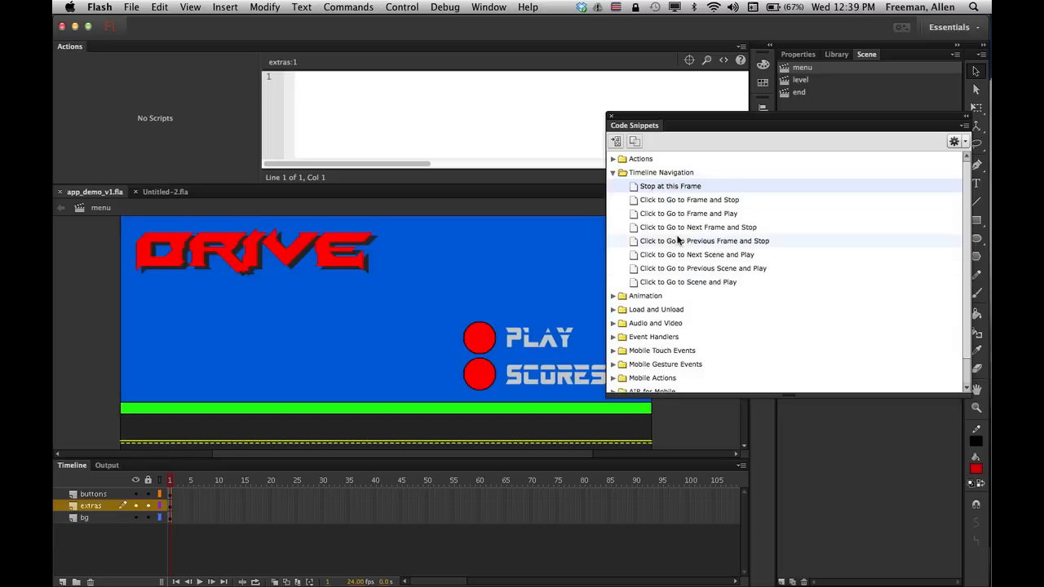
pyautogui.moveTo(714, 268)
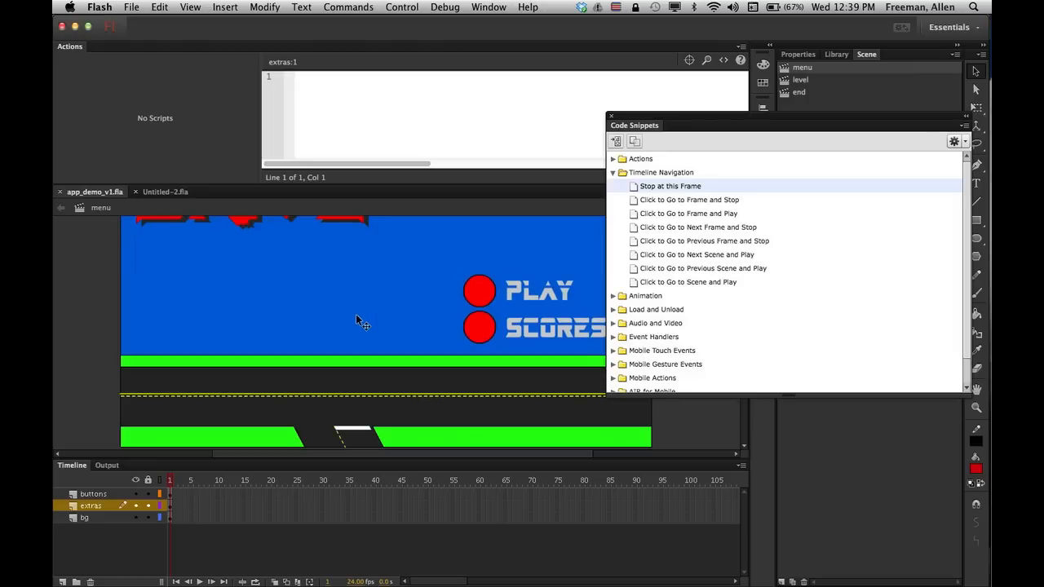
pyautogui.moveTo(803, 90)
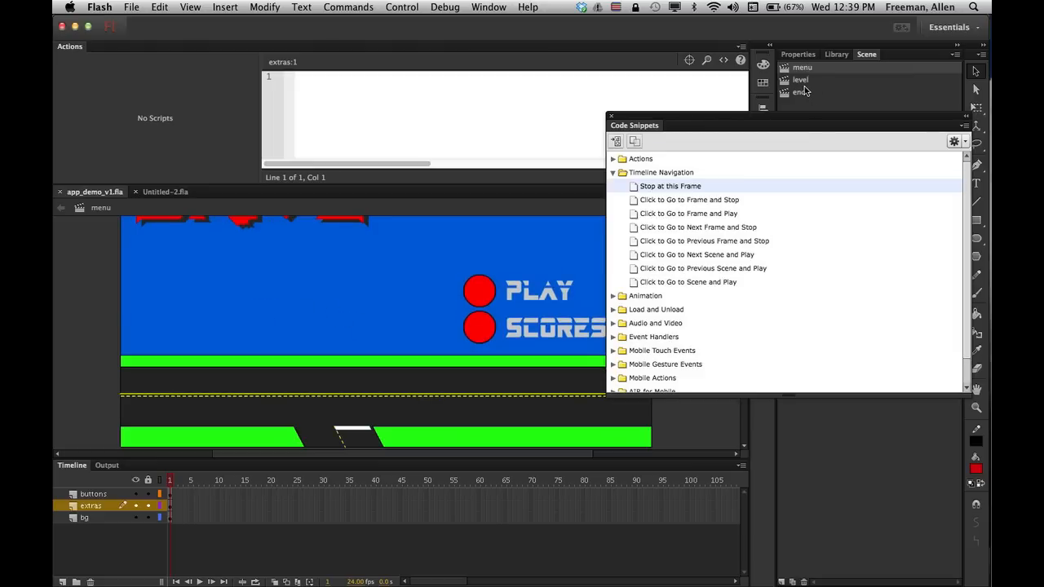
pyautogui.moveTo(479, 326)
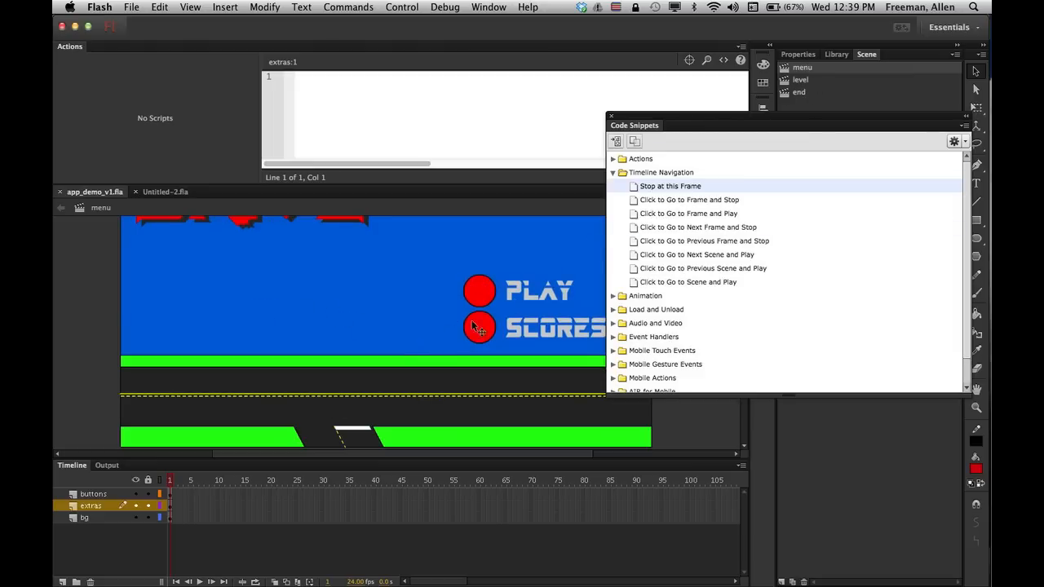
pyautogui.moveTo(669, 186)
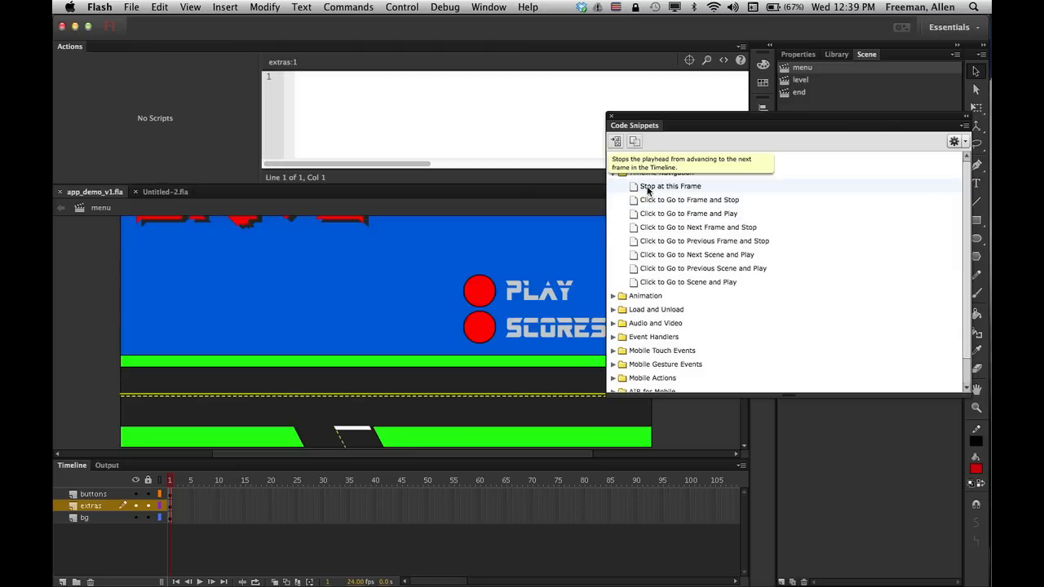
pyautogui.doubleClick(669, 186)
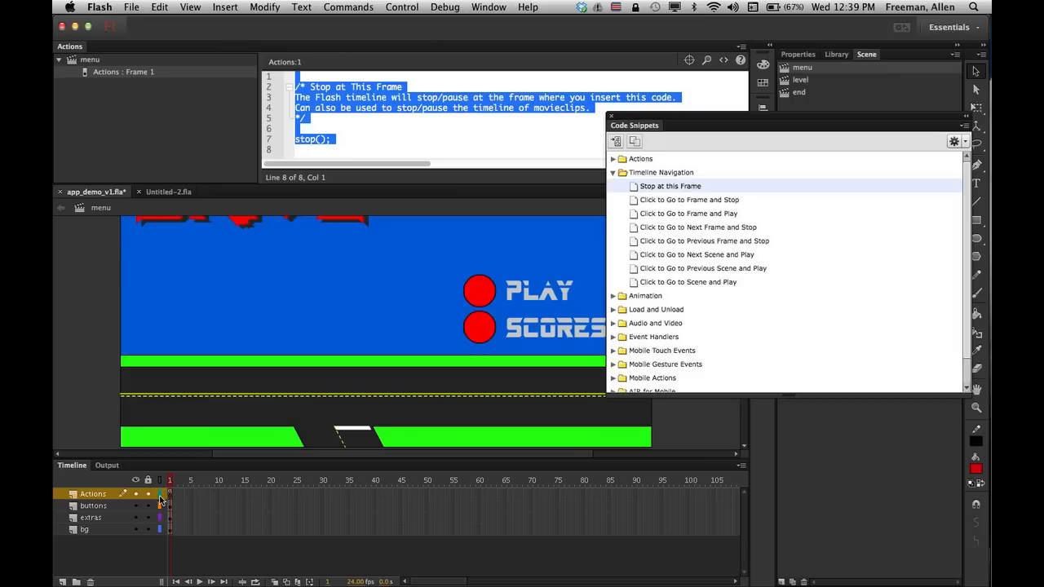
pyautogui.moveTo(173, 497)
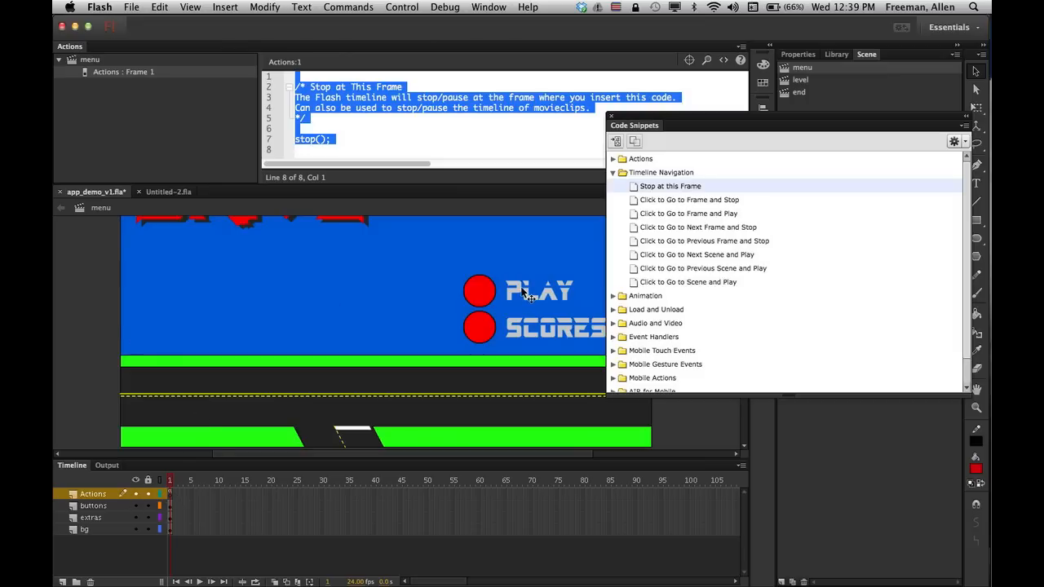
pyautogui.moveTo(528, 261)
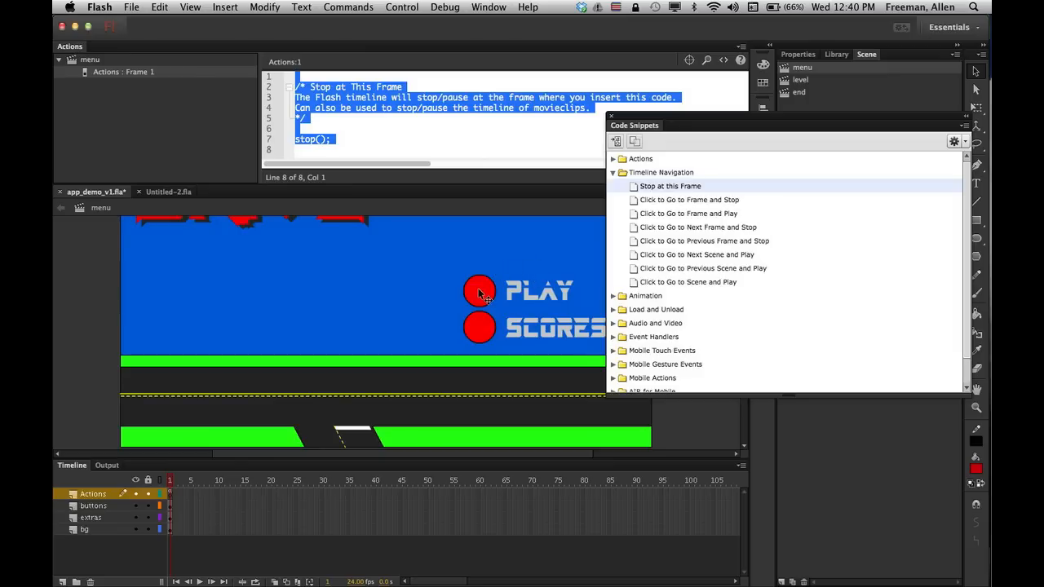
pyautogui.moveTo(483, 308)
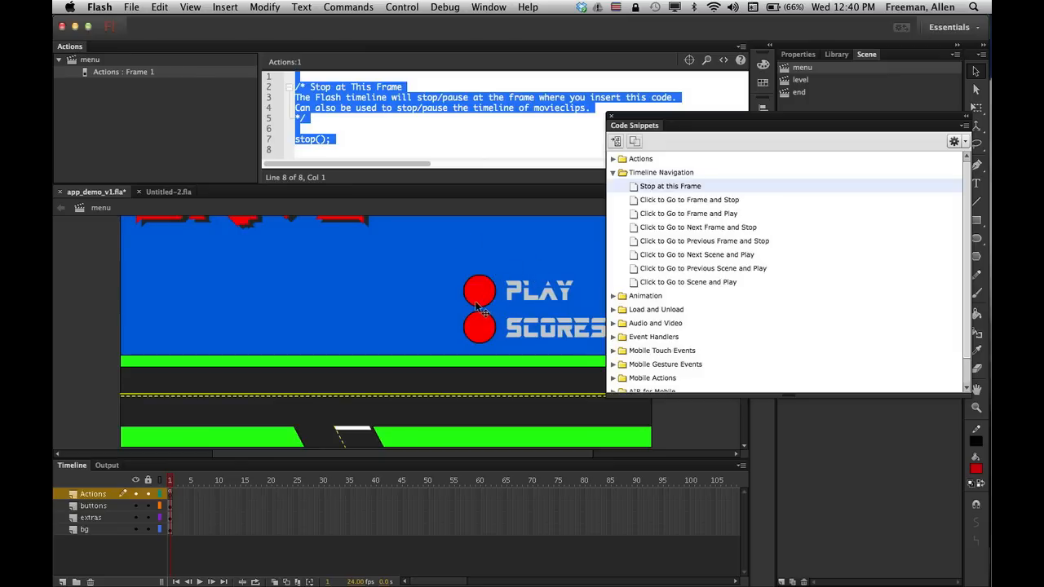
# Select the red PLAY button and name its instance 'start' in the Properties panel
pyautogui.click(93, 506)
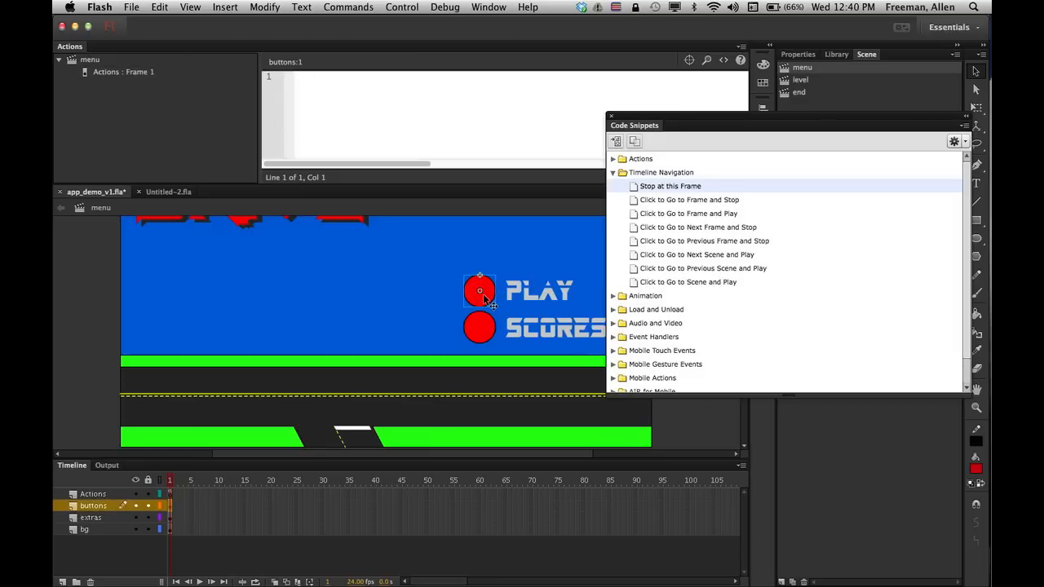
pyautogui.moveTo(518, 286)
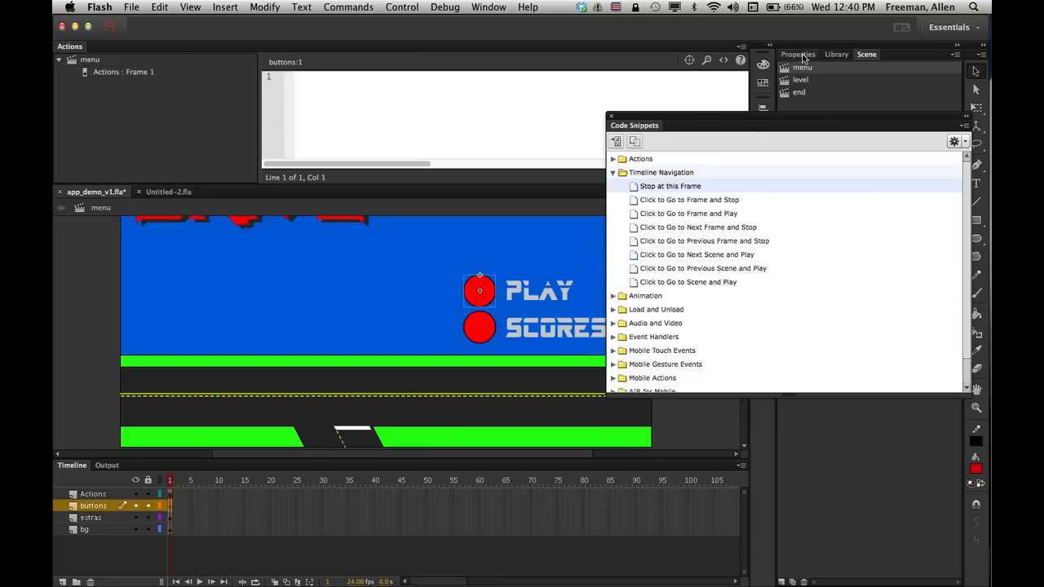
pyautogui.click(797, 54)
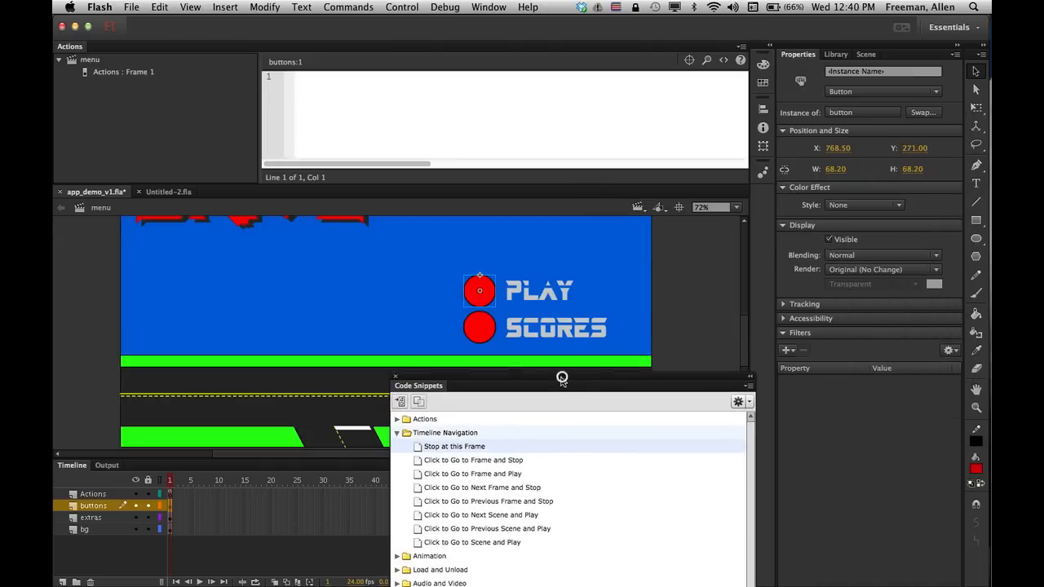
pyautogui.doubleClick(480, 292)
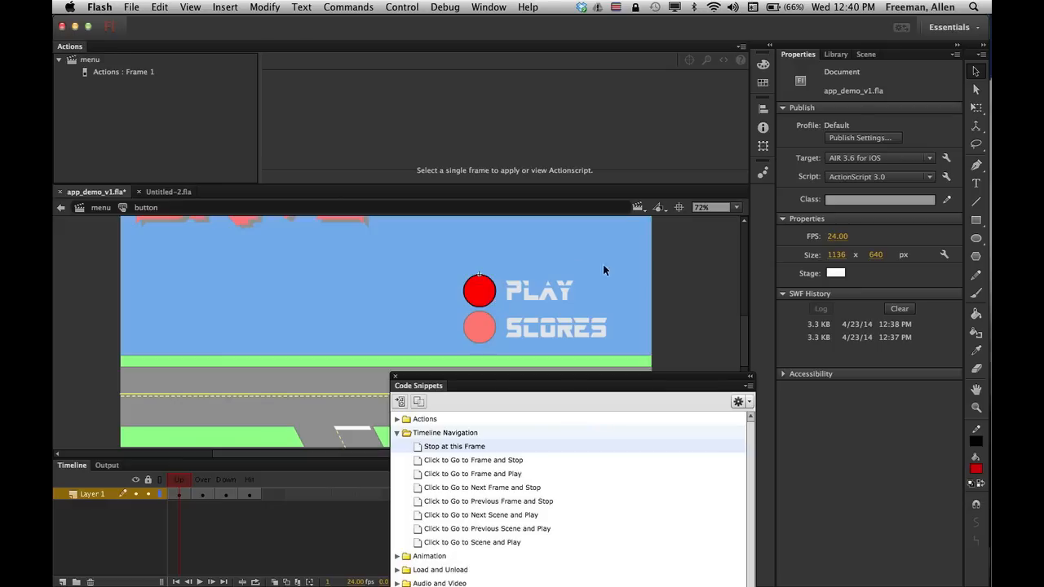
pyautogui.click(479, 290)
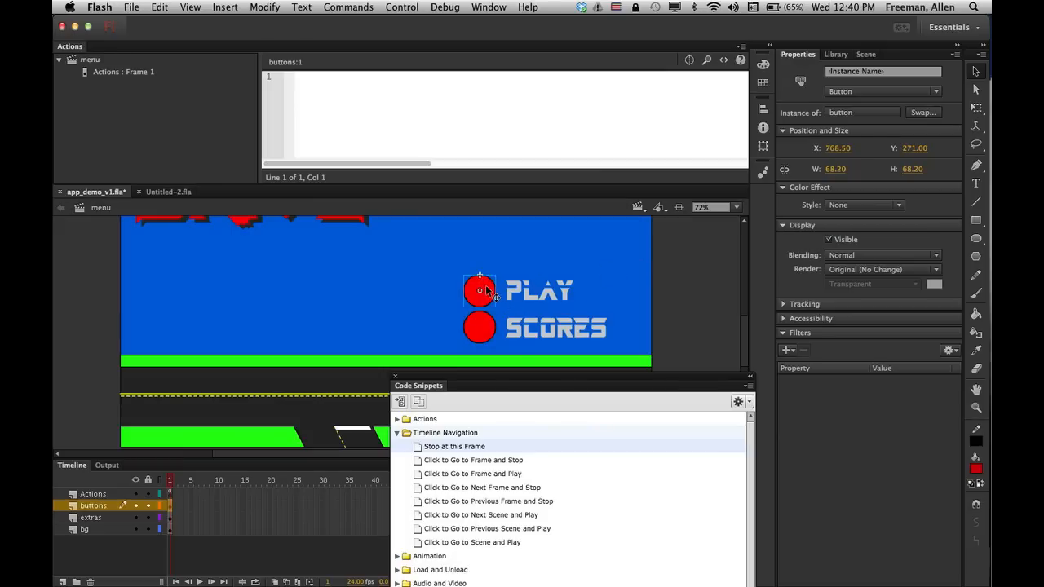
pyautogui.click(882, 72)
pyautogui.write('start')
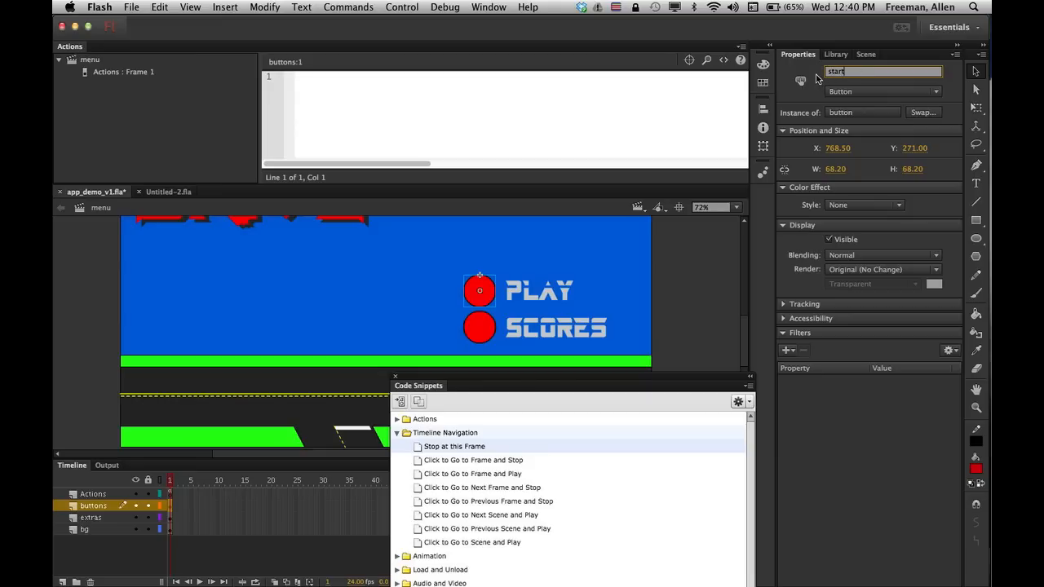
pyautogui.moveTo(880, 91)
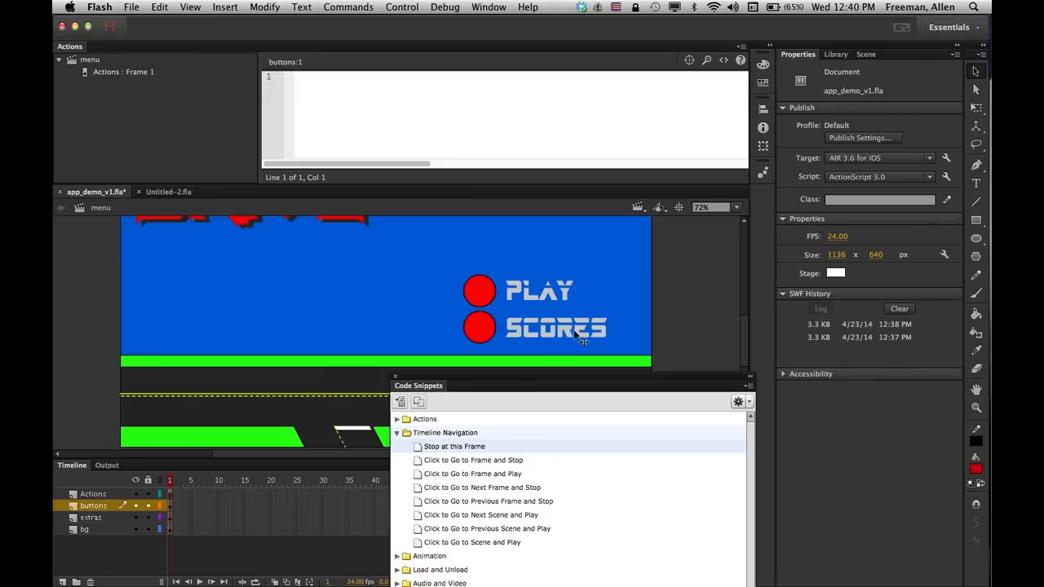
pyautogui.click(479, 290)
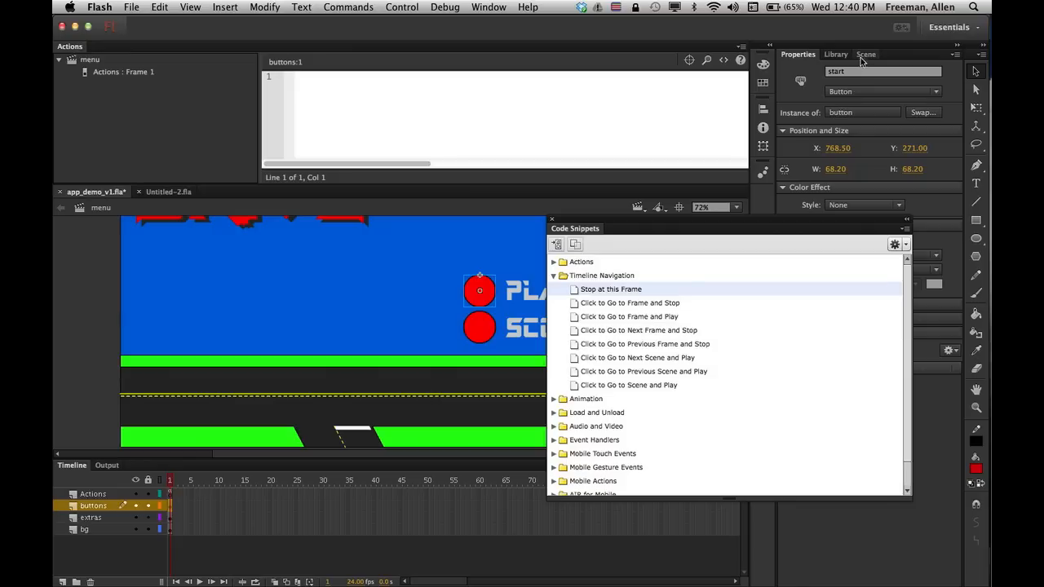
# Add a 'Click to Go to Scene and Play' handler for the start button
pyautogui.click(866, 54)
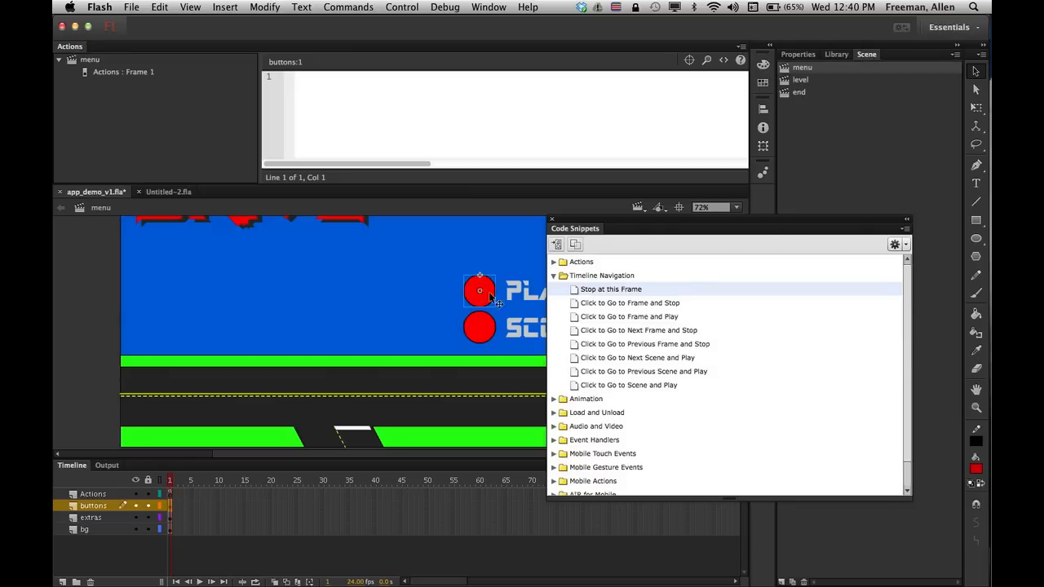
pyautogui.moveTo(802, 84)
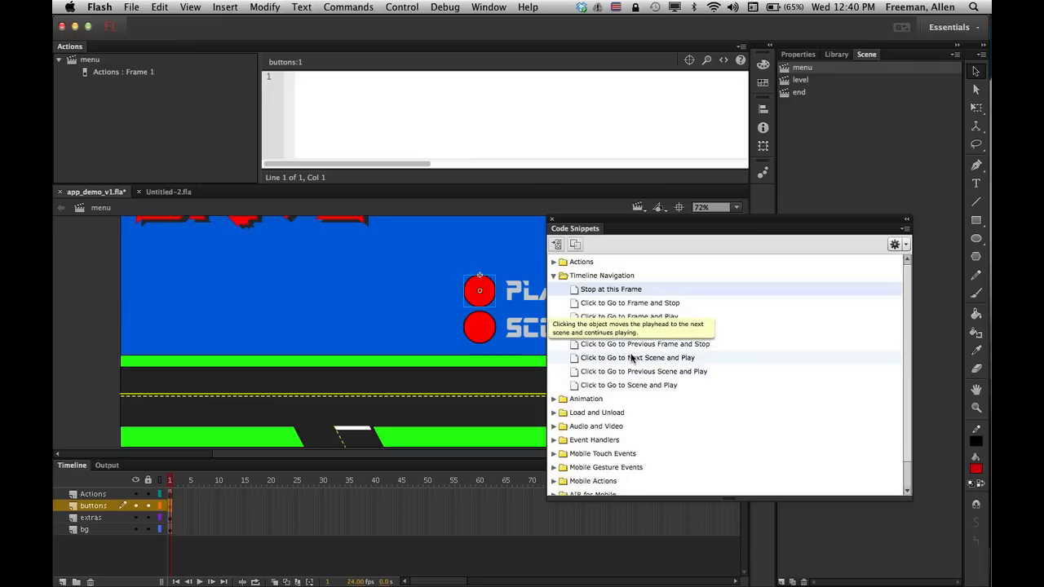
pyautogui.moveTo(629, 385)
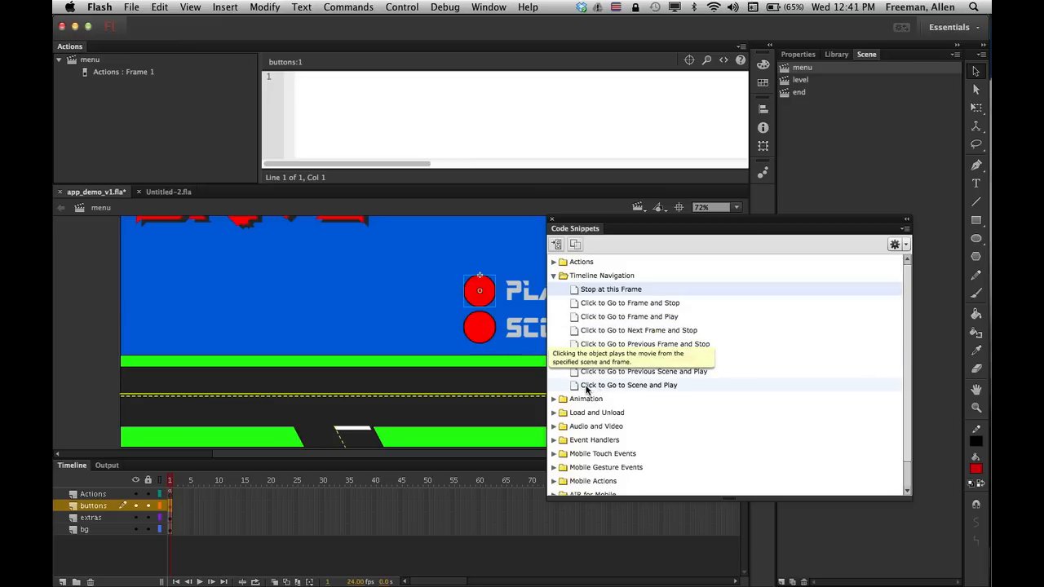
pyautogui.doubleClick(628, 385)
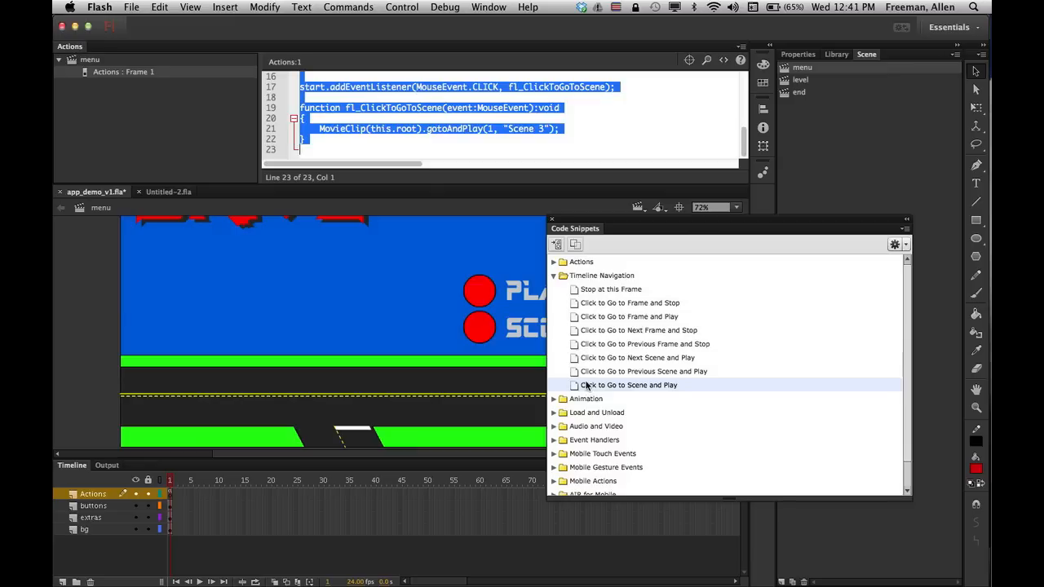
pyautogui.click(460, 118)
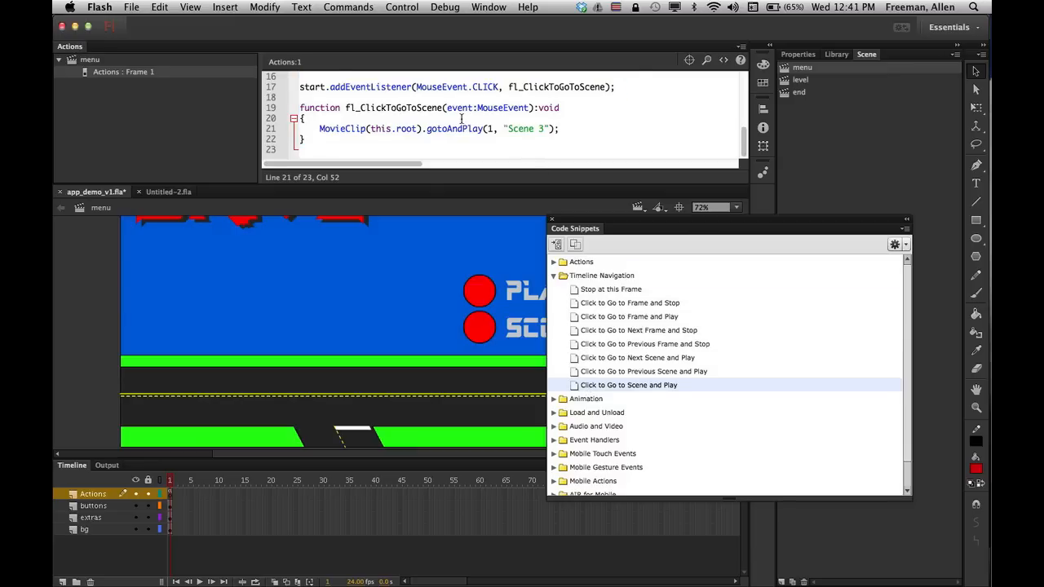
pyautogui.scroll(3)
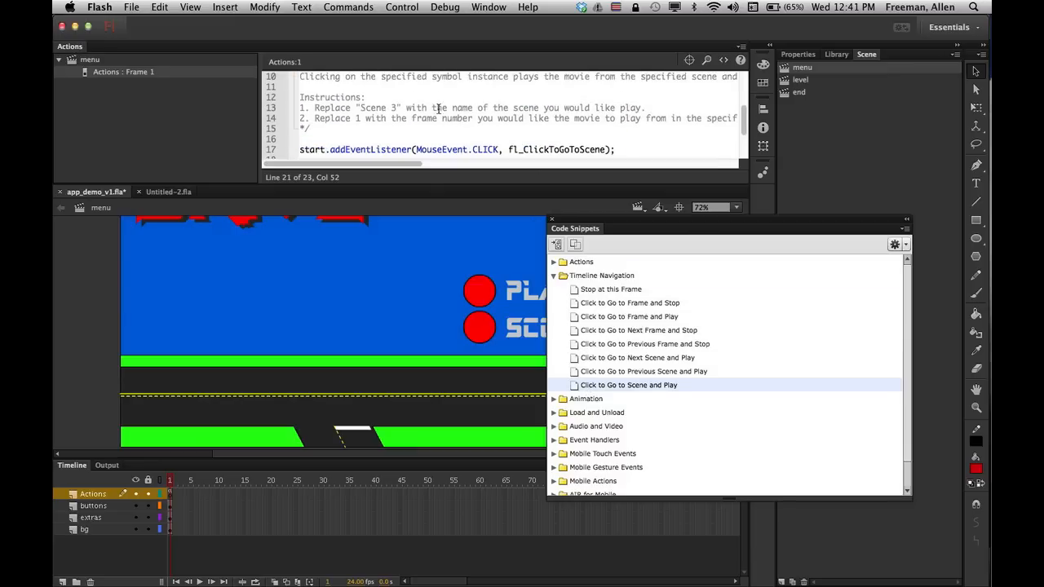
pyautogui.scroll(-3)
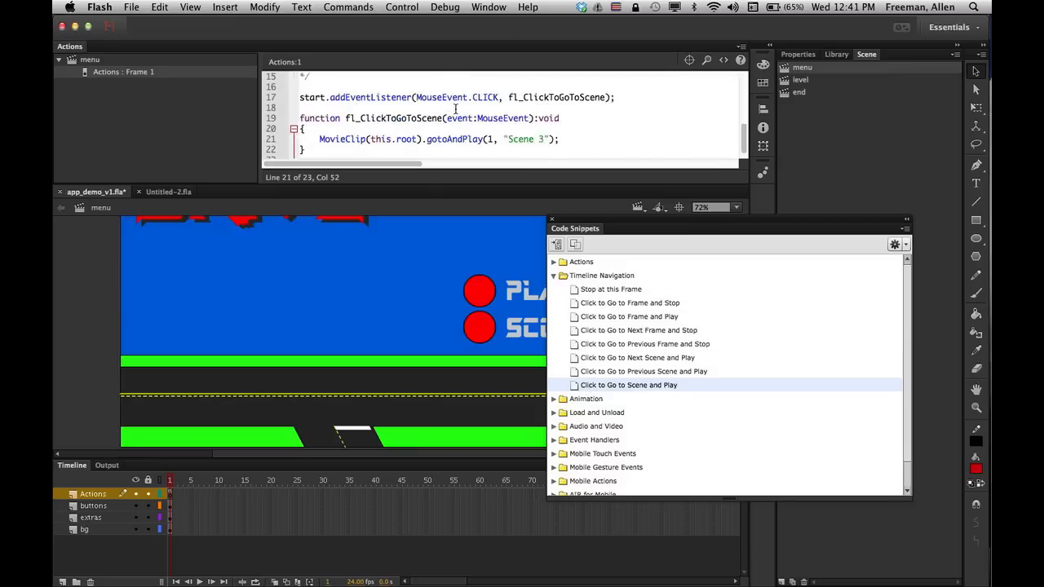
pyautogui.doubleClick(610, 289)
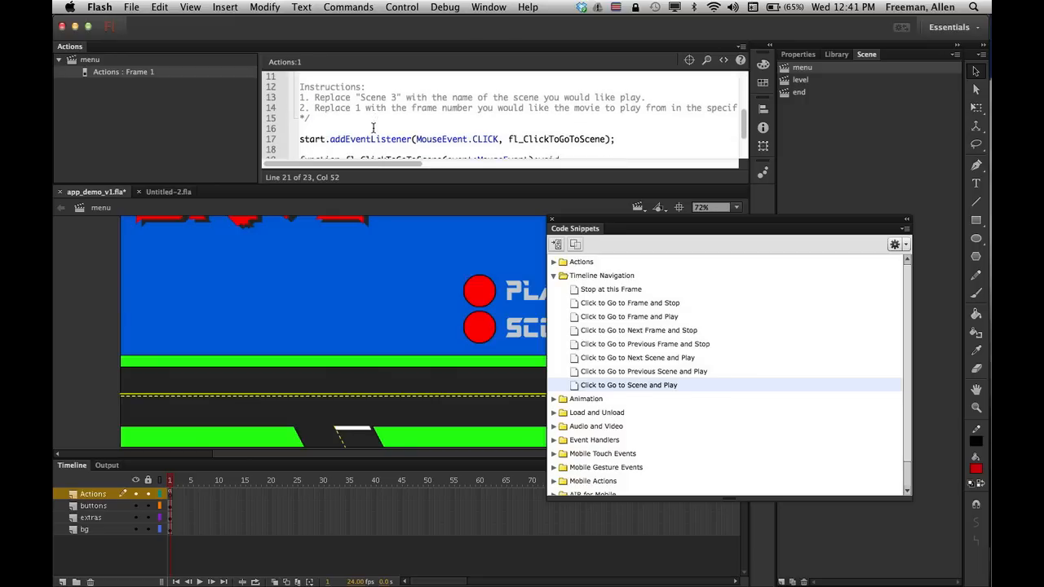
pyautogui.scroll(-3)
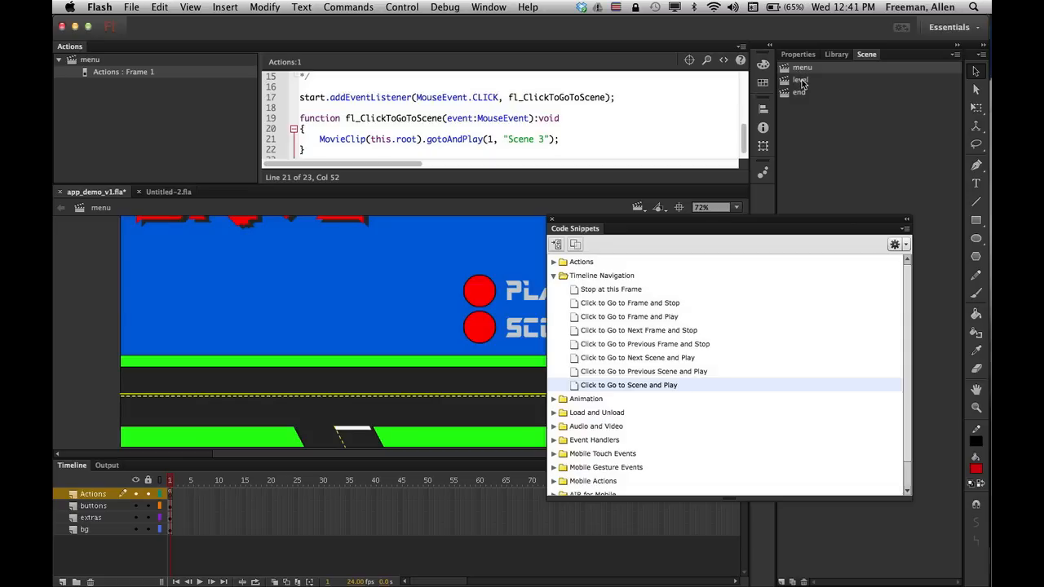
# Replace the placeholder "Scene 3" in the handler with the scene name "level"
pyautogui.doubleClick(519, 139)
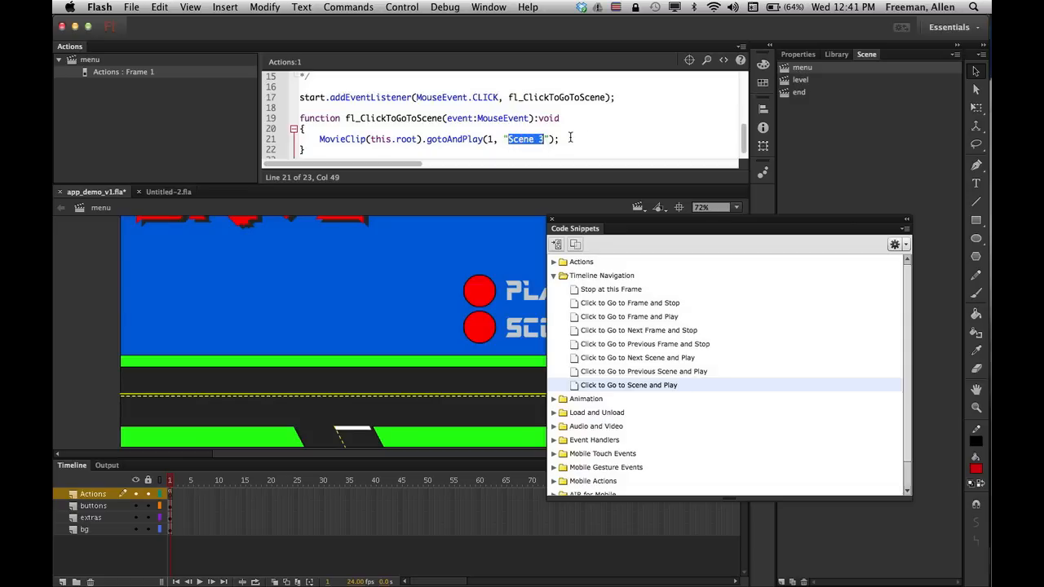
pyautogui.write('level')
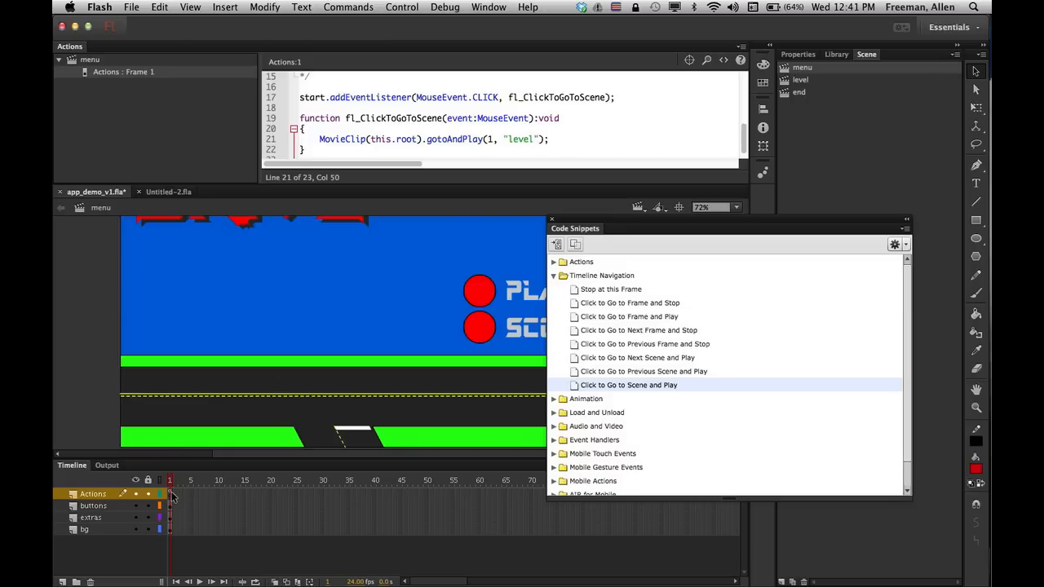
pyautogui.click(93, 505)
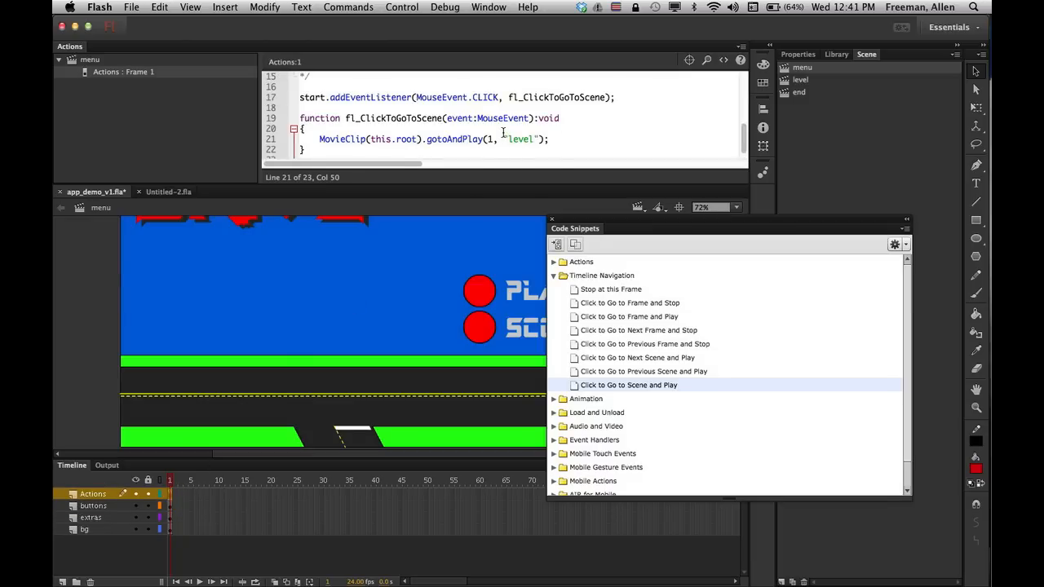
# Test the movie in AIR Debug Launcher and try the menu's PLAY button
pyautogui.press('cmd+s')
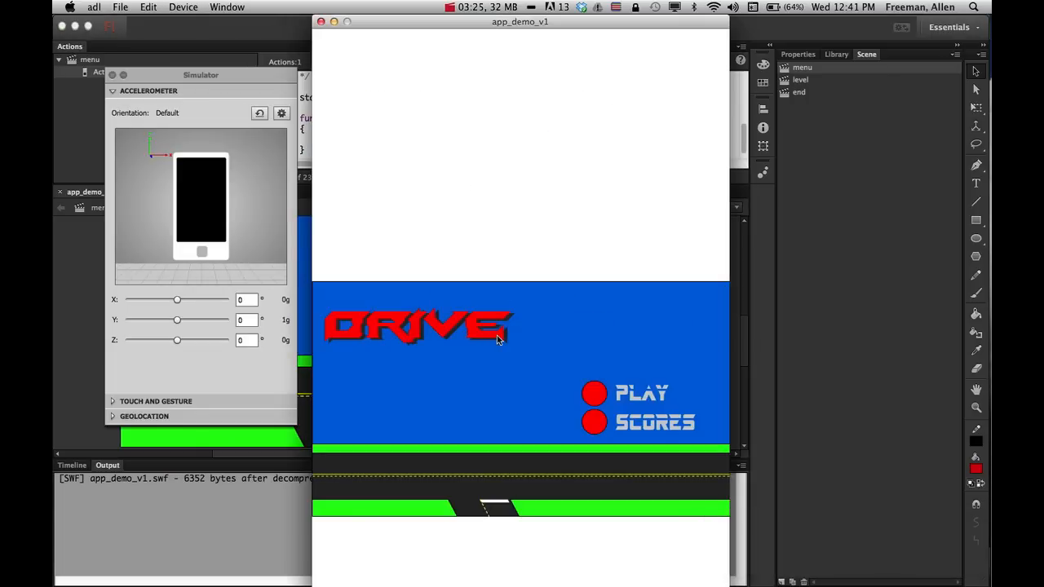
pyautogui.moveTo(593, 394)
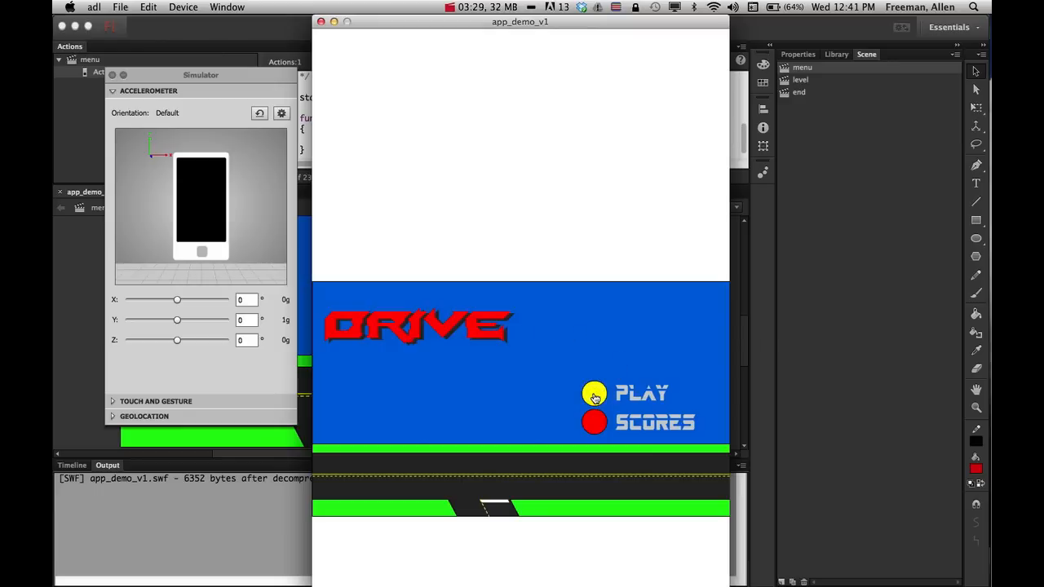
pyautogui.click(594, 393)
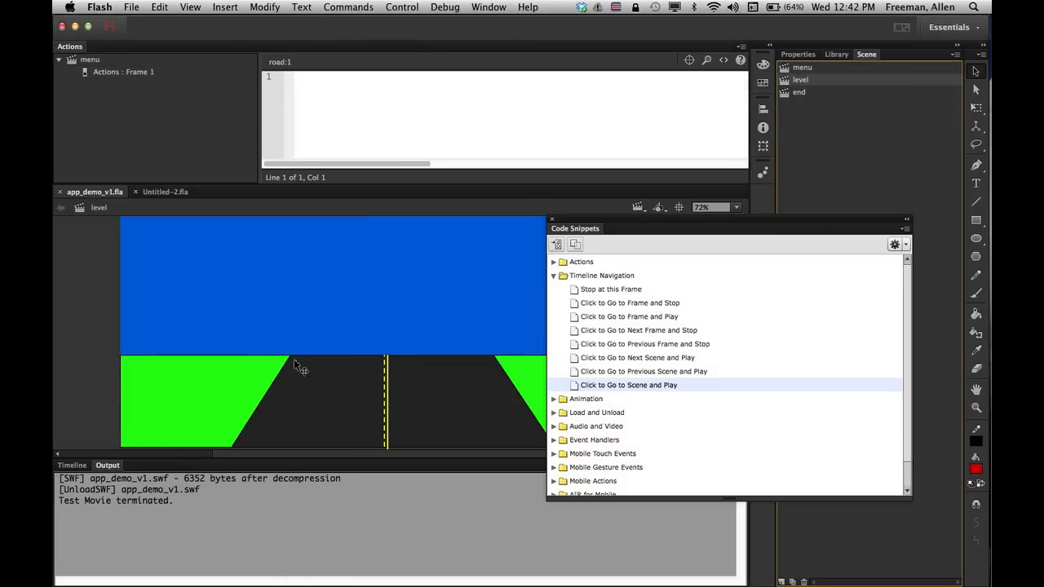
# Add stop(); to frame 1 of the level scene, save, and test the movie
pyautogui.click(72, 465)
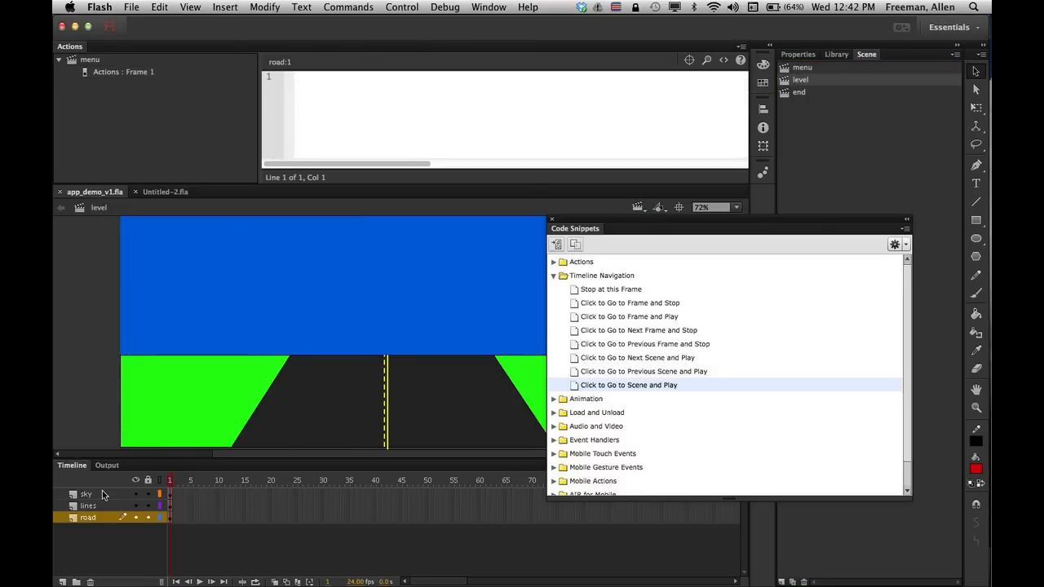
pyautogui.moveTo(170, 505)
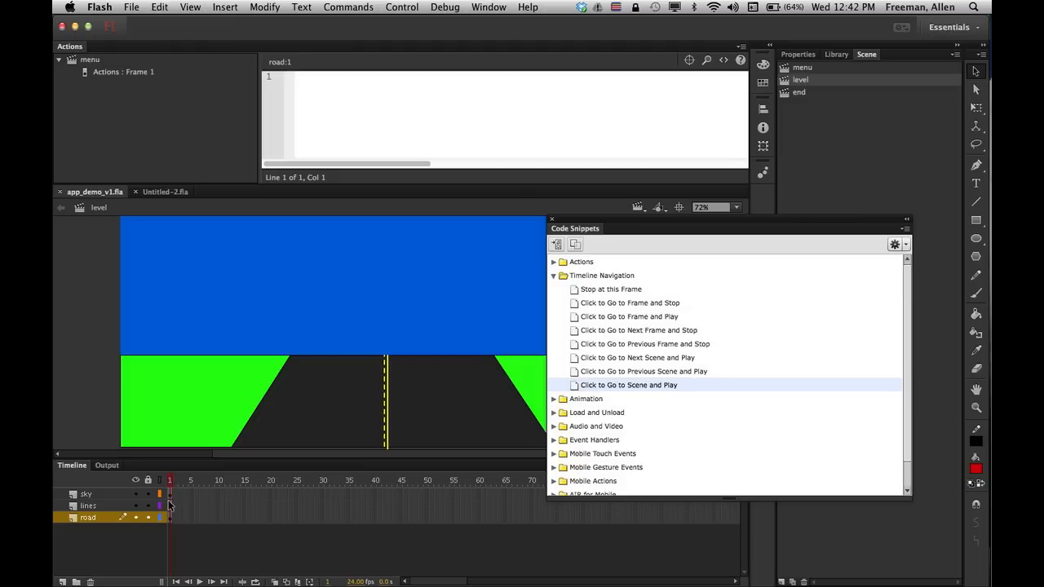
pyautogui.moveTo(491, 329)
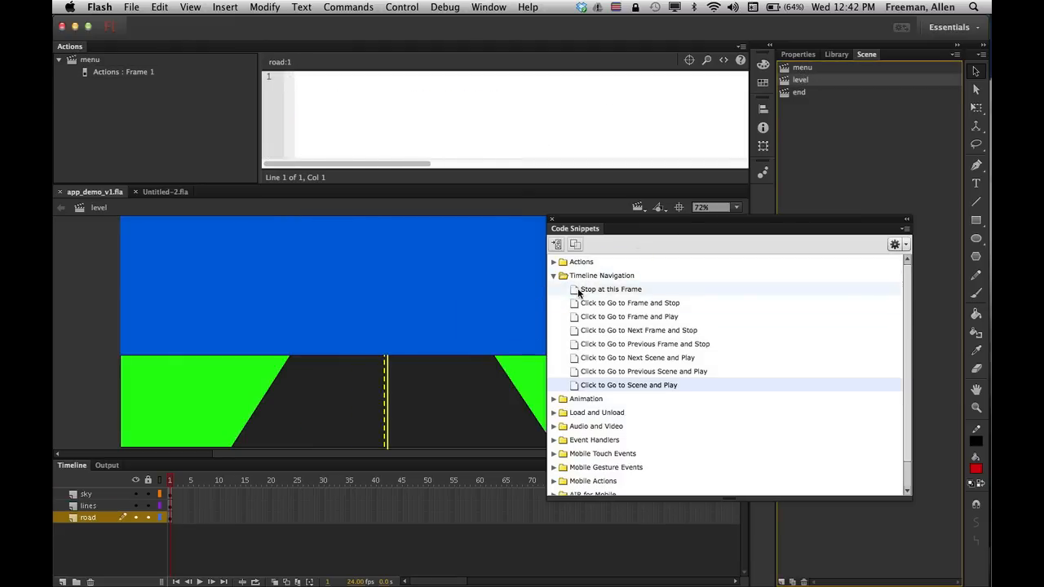
pyautogui.doubleClick(610, 288)
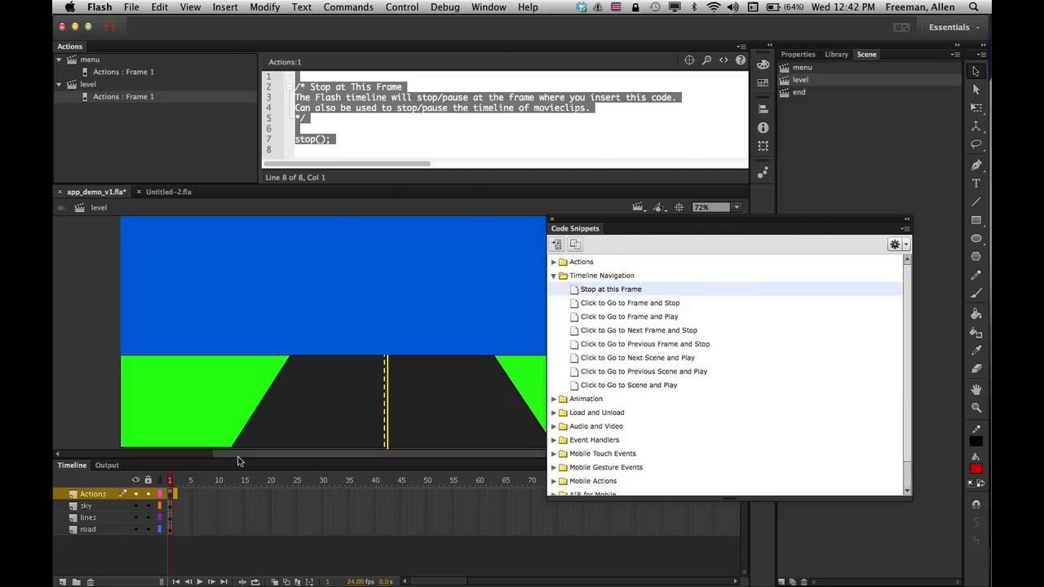
pyautogui.press('cmd+s')
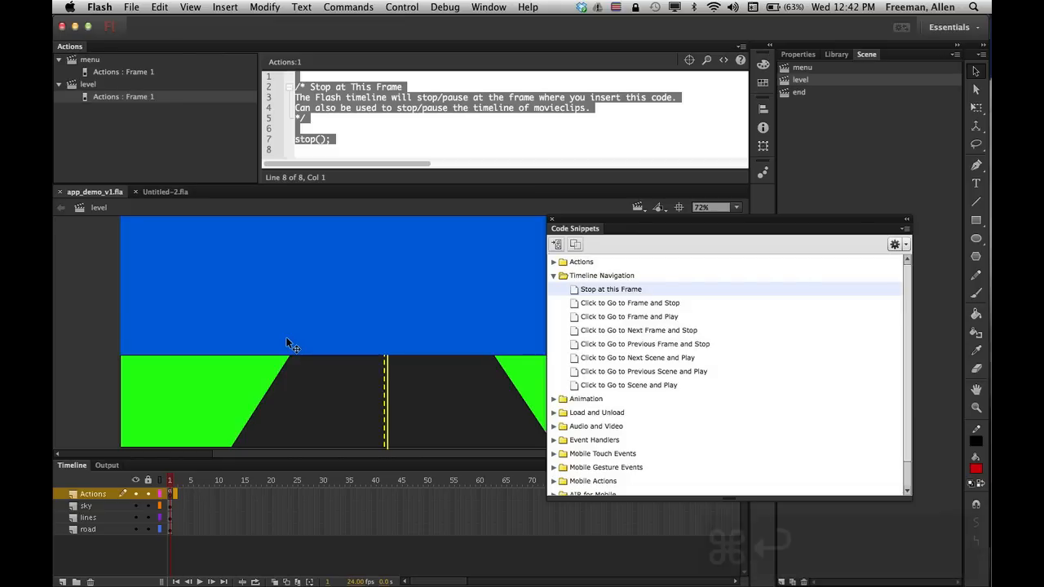
pyautogui.press('cmd+Return')
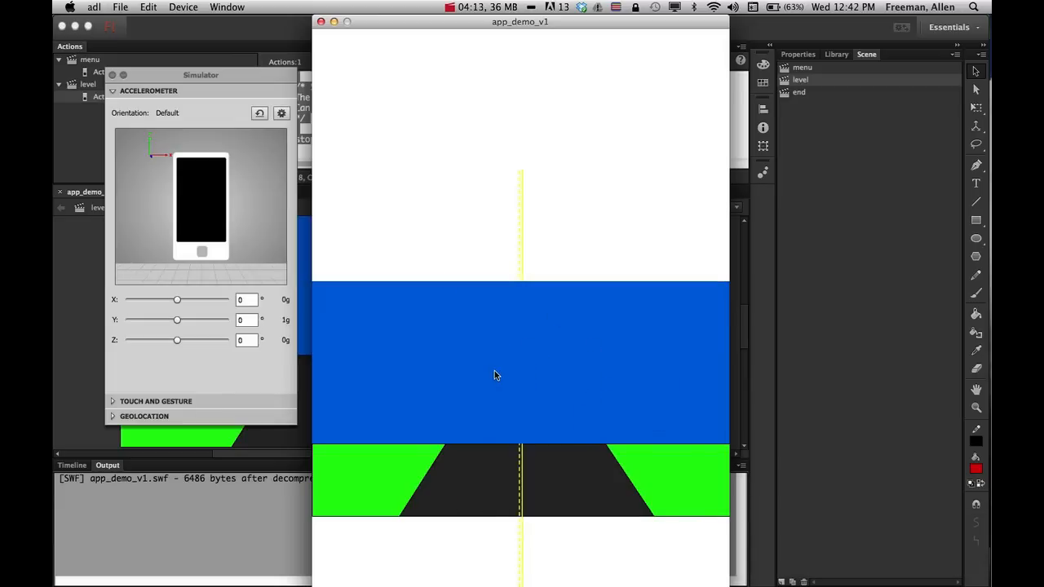
pyautogui.moveTo(422, 316)
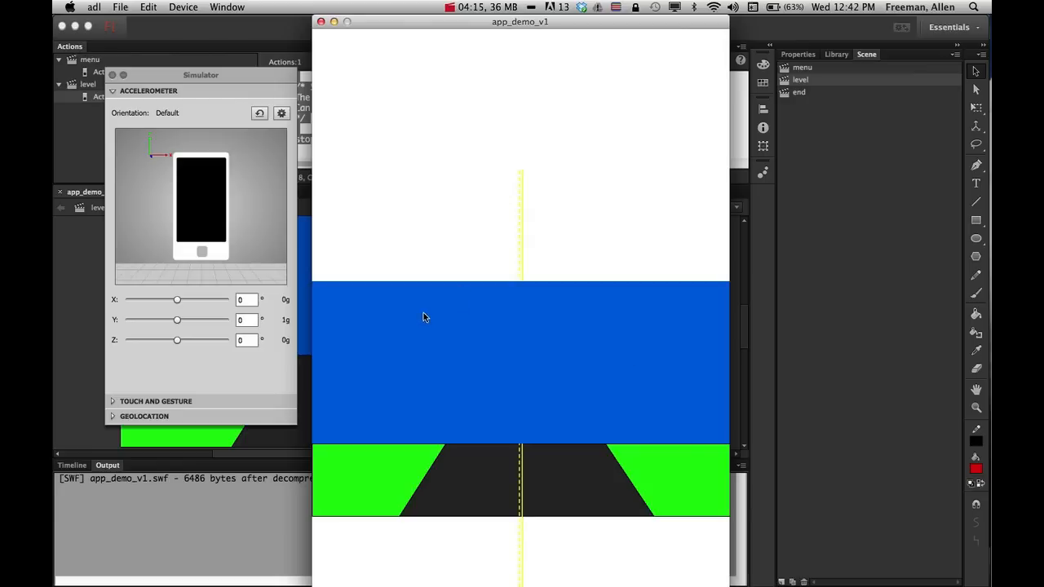
pyautogui.moveTo(479, 369)
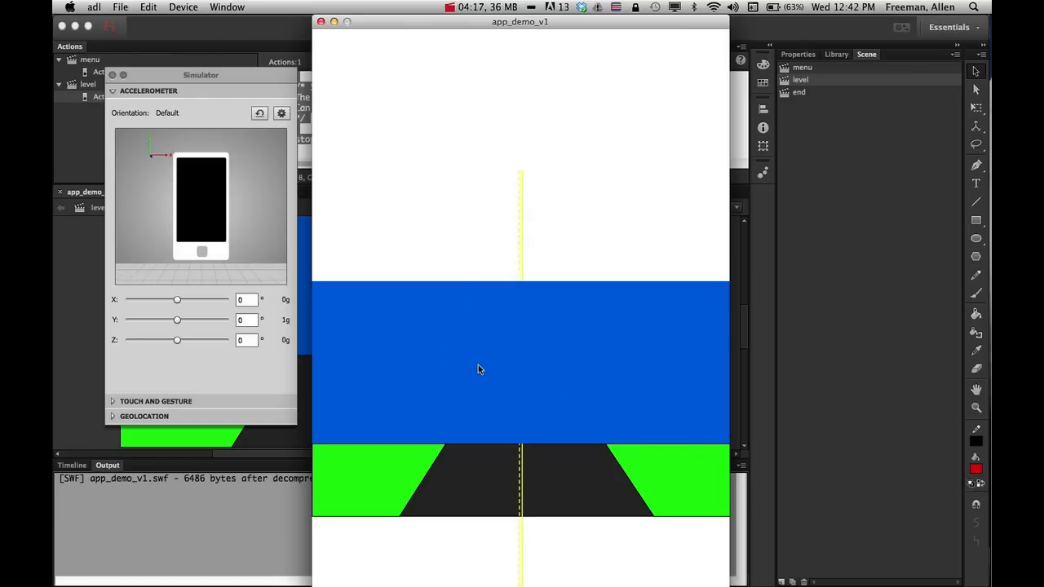
pyautogui.moveTo(384, 326)
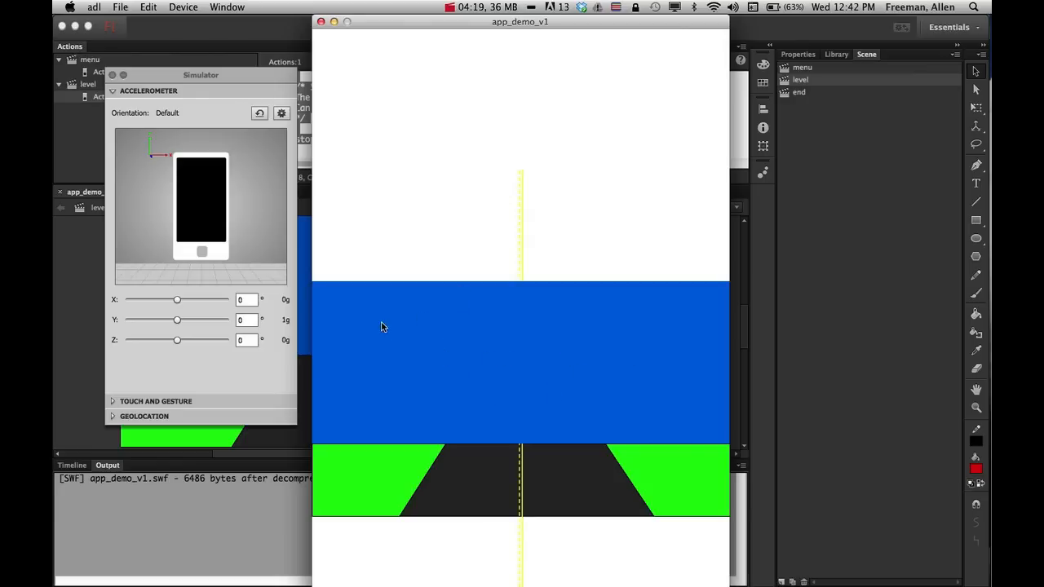
pyautogui.moveTo(351, 317)
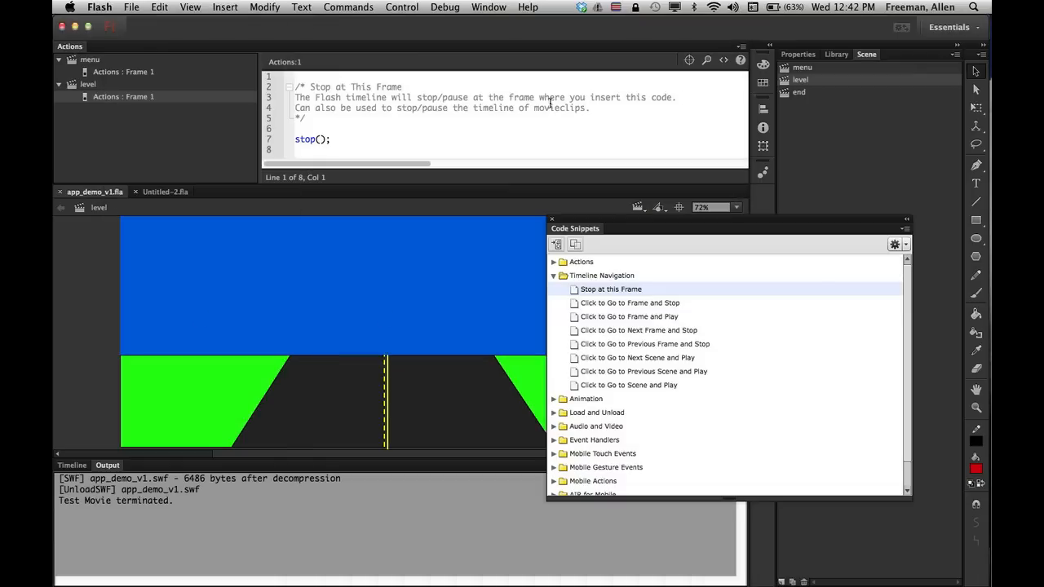
pyautogui.moveTo(610, 288)
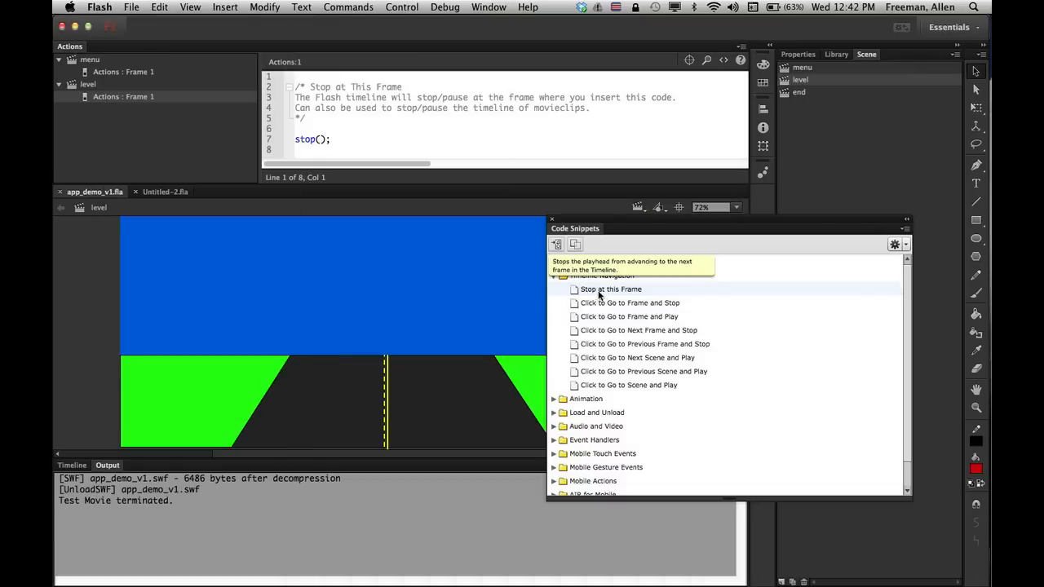
pyautogui.moveTo(626, 375)
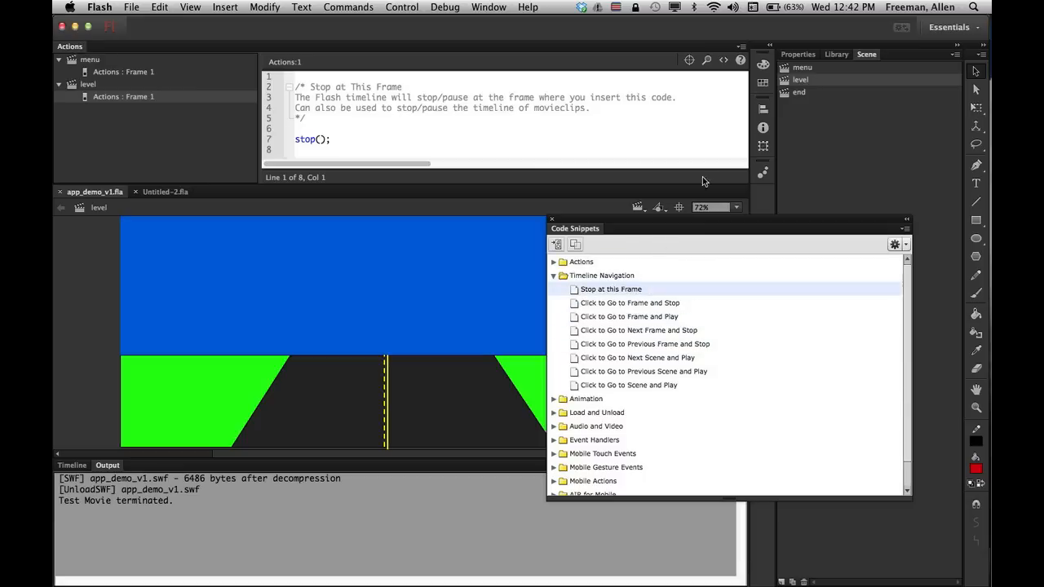
# Clear the selection and switch to the menu scene from the Scene panel
pyautogui.click(795, 54)
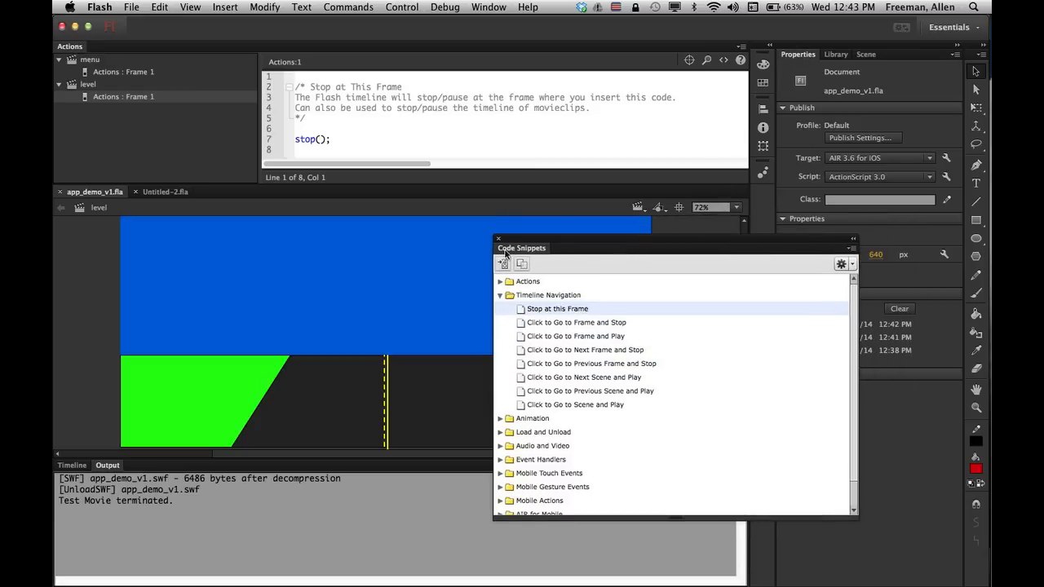
pyautogui.click(865, 54)
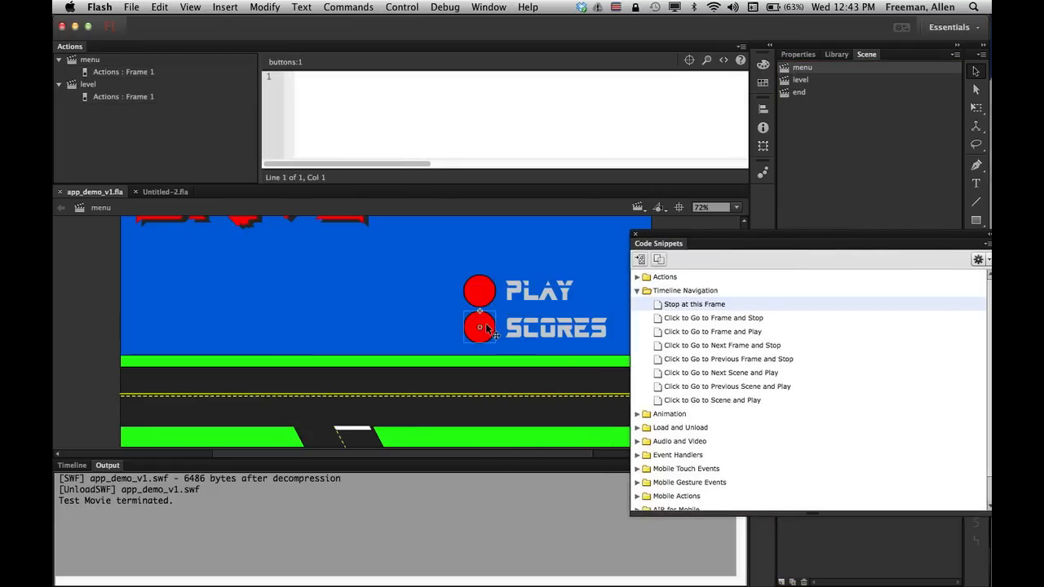
pyautogui.moveTo(499, 295)
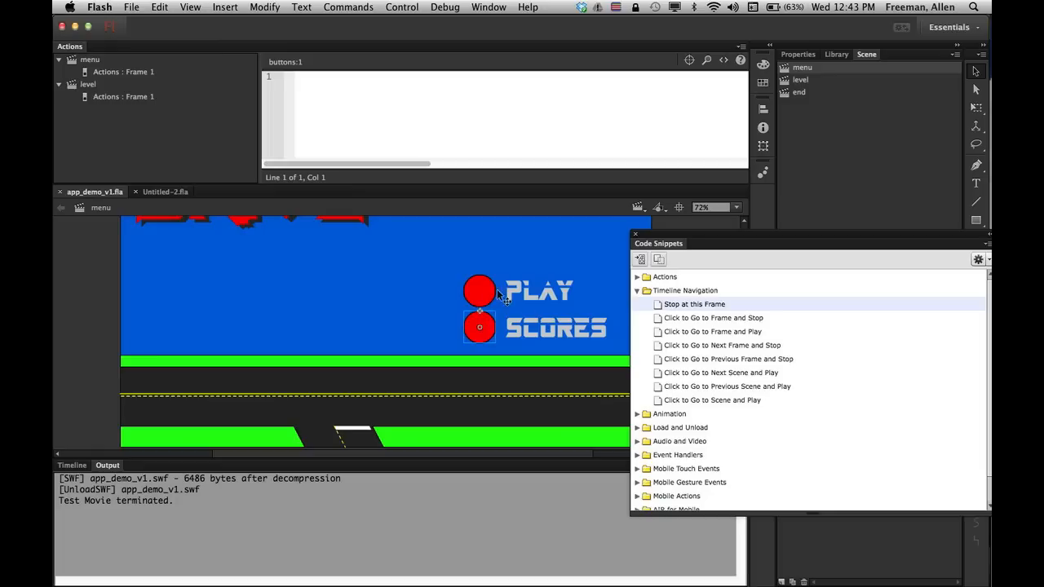
pyautogui.moveTo(490, 333)
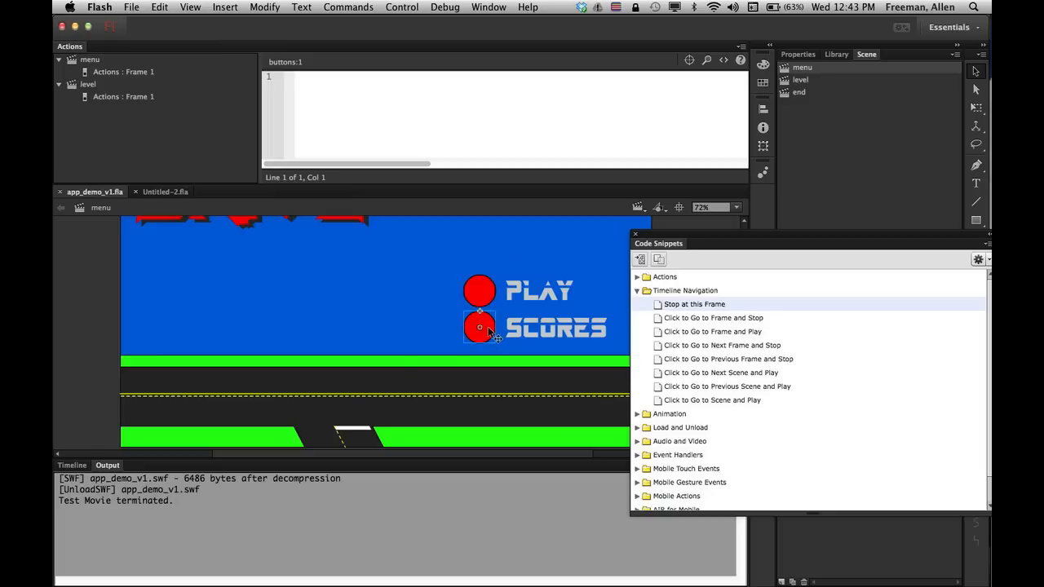
# Name the SCORES button instance 'scores' and reselect it
pyautogui.click(72, 465)
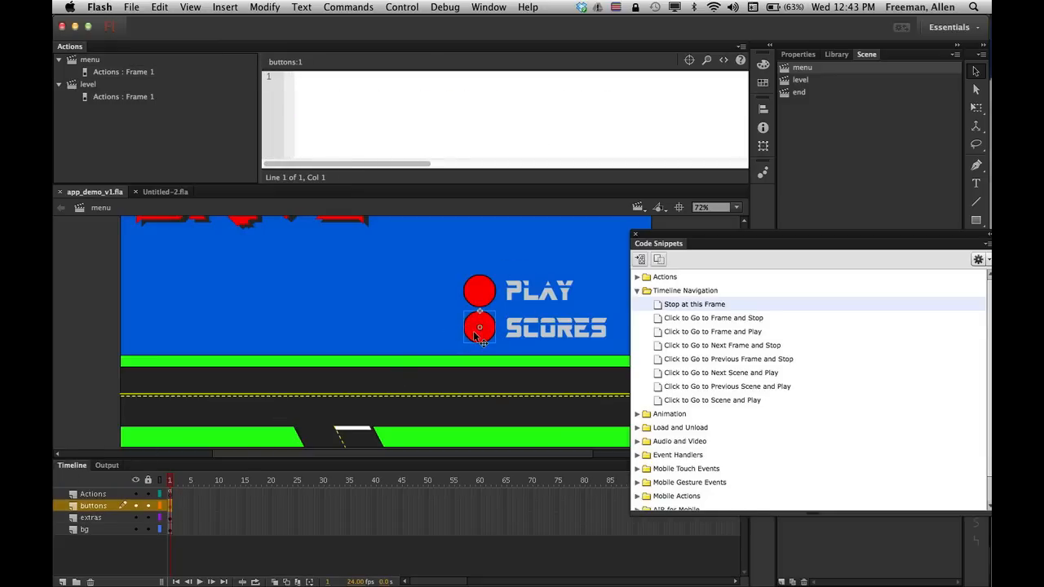
pyautogui.click(480, 326)
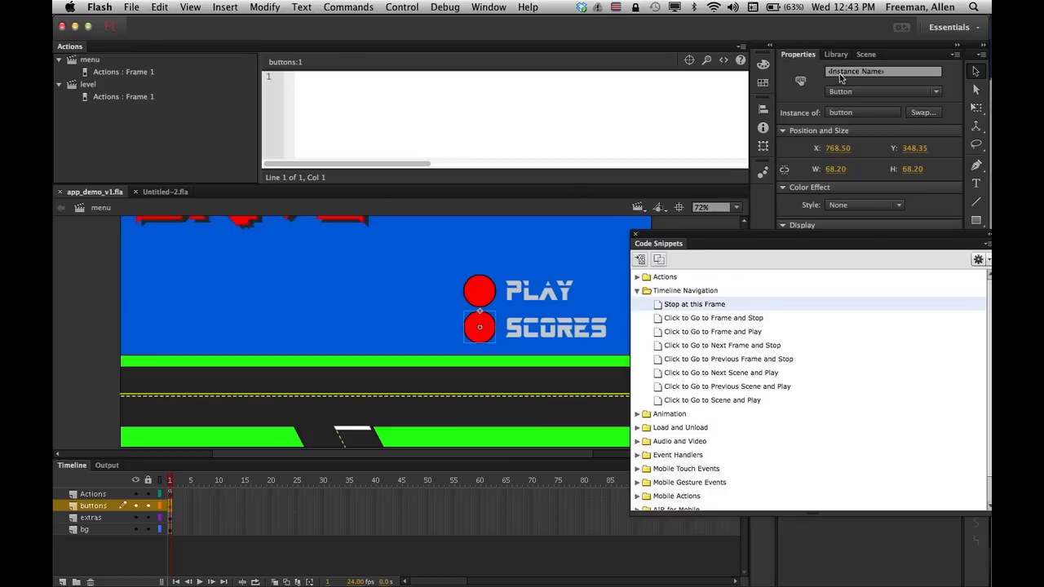
pyautogui.write('scores')
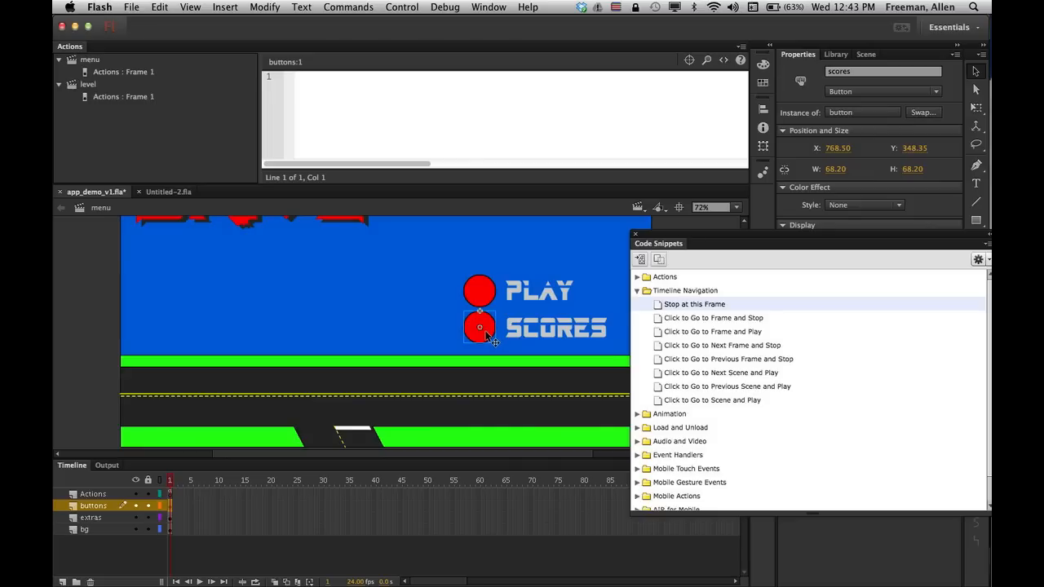
pyautogui.click(85, 528)
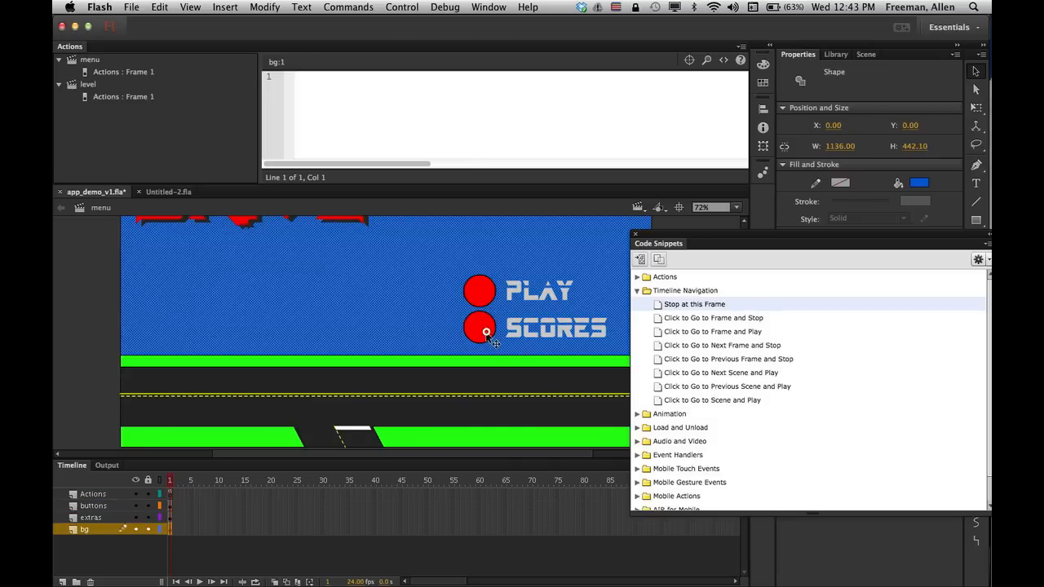
pyautogui.click(480, 326)
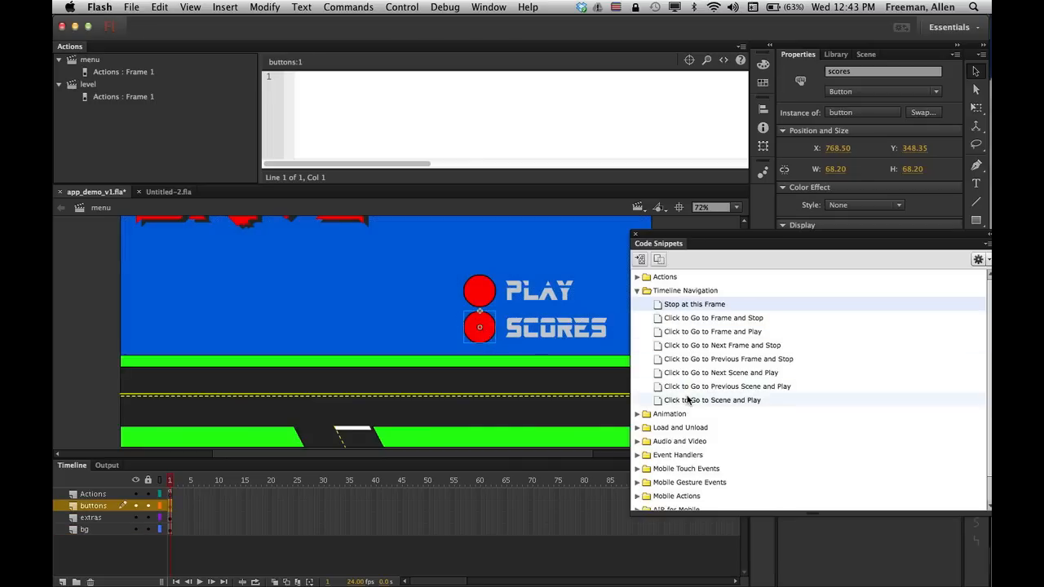
# Add a go-to-scene-and-play handler for scores and set its target scene to "Scores"
pyautogui.doubleClick(711, 400)
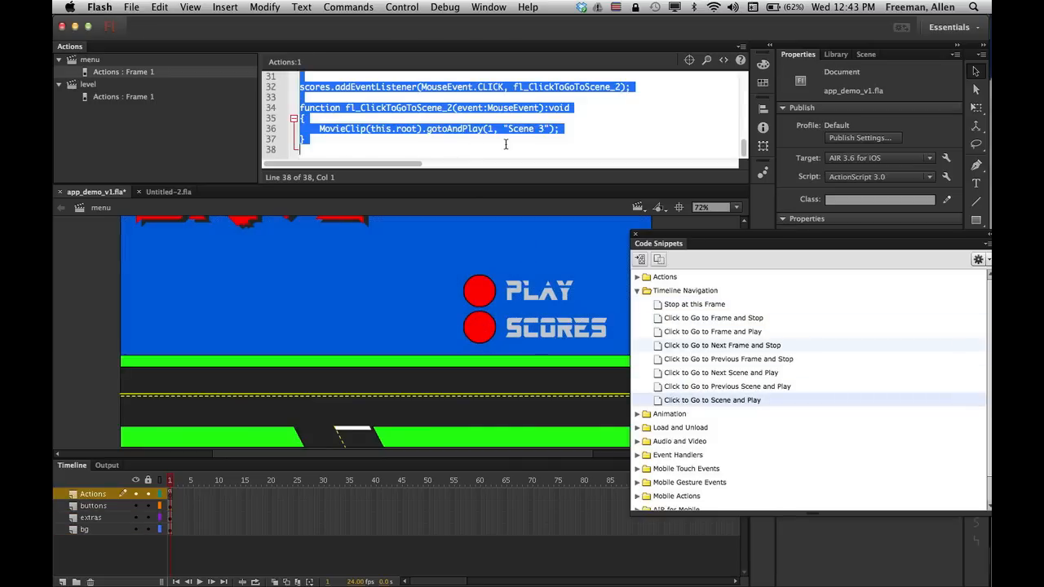
pyautogui.doubleClick(518, 127)
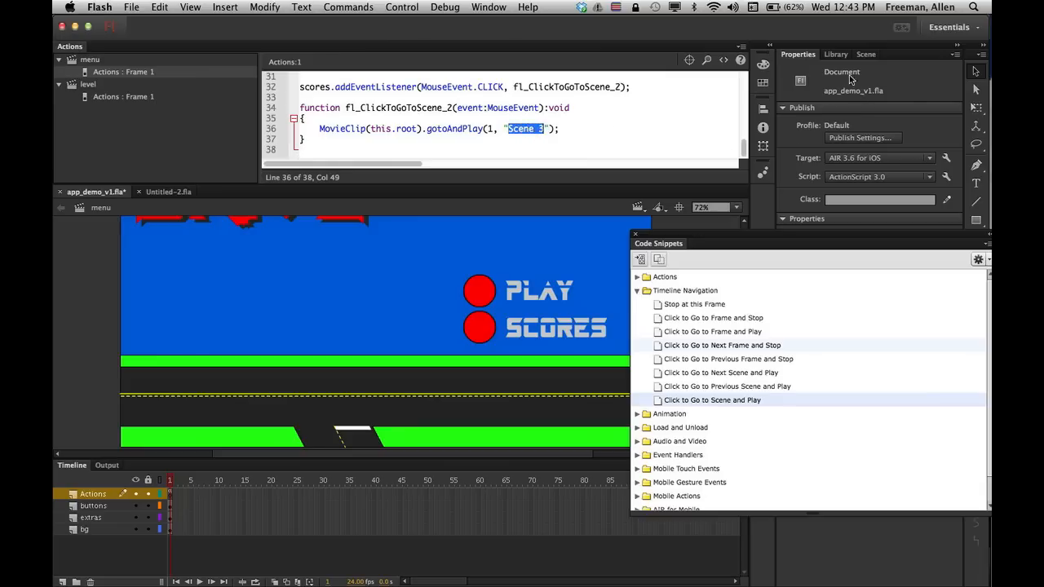
pyautogui.click(864, 54)
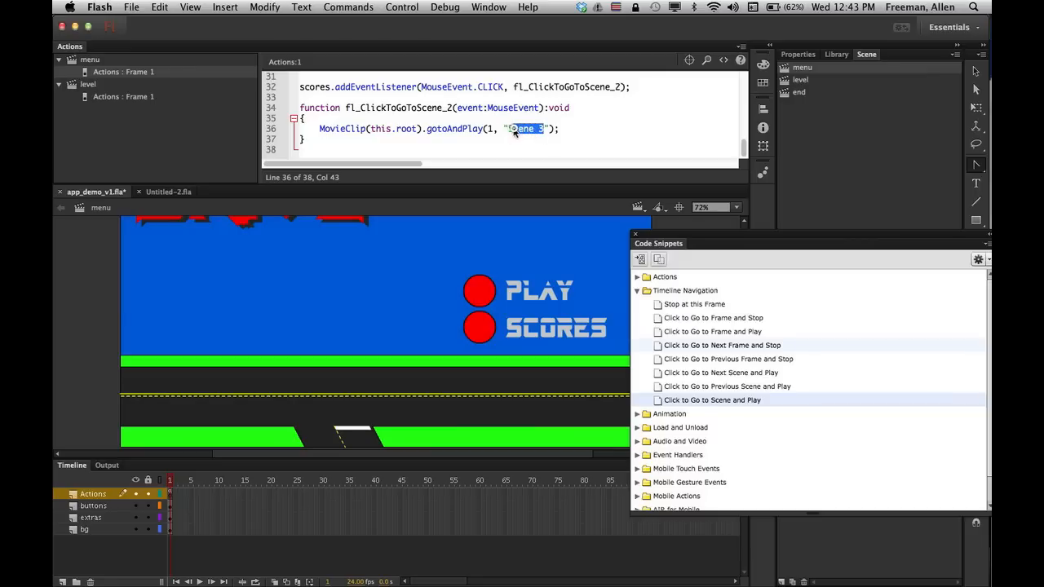
pyautogui.write('Scores')
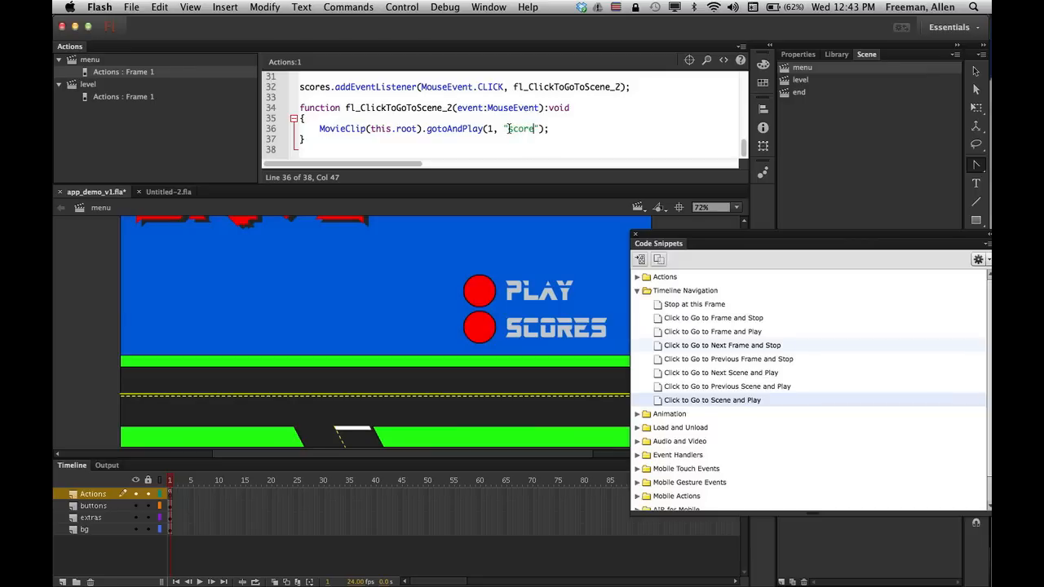